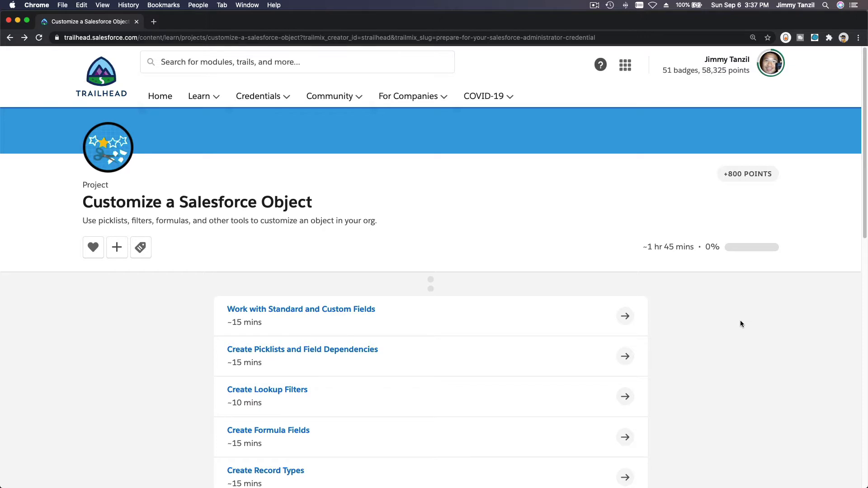
mouse_move(288, 180)
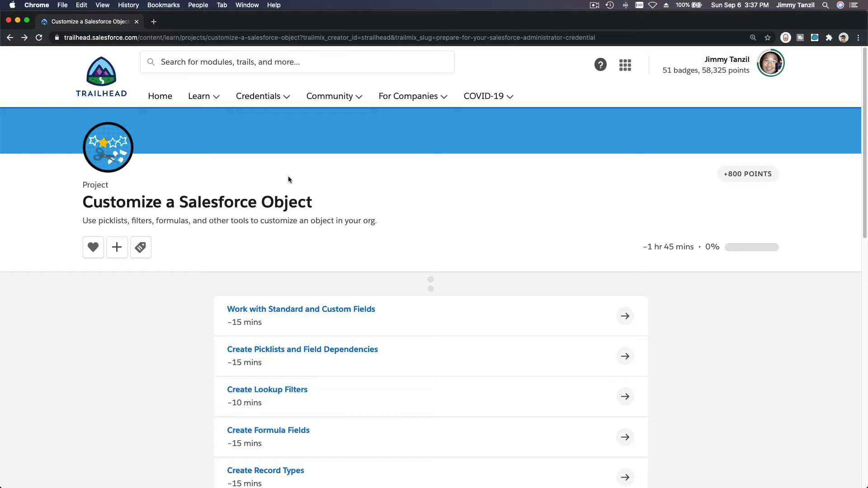
mouse_move(194, 204)
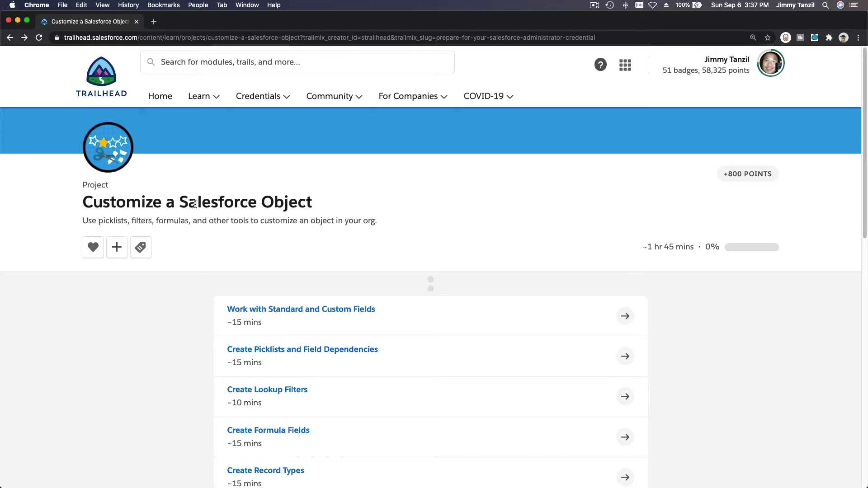
mouse_move(363, 261)
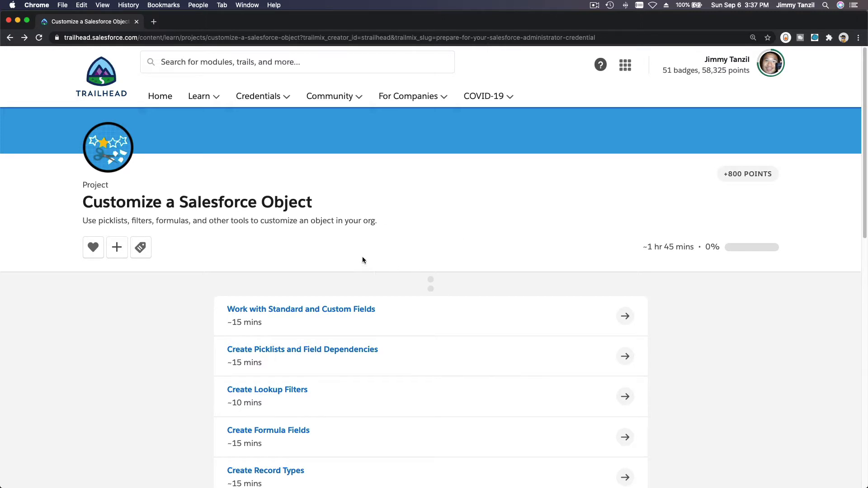
mouse_move(286, 315)
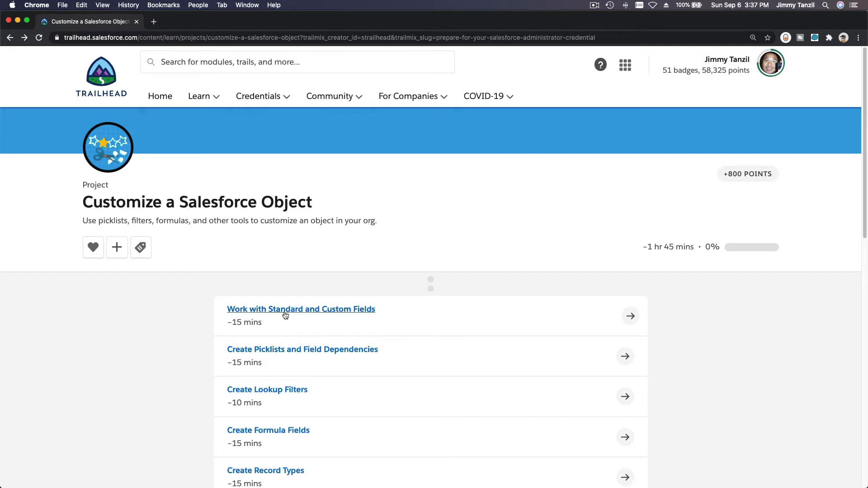
Step: Open the 'Work with Standard and Custom Fields' unit and scroll down to its Verify Step
click(301, 309)
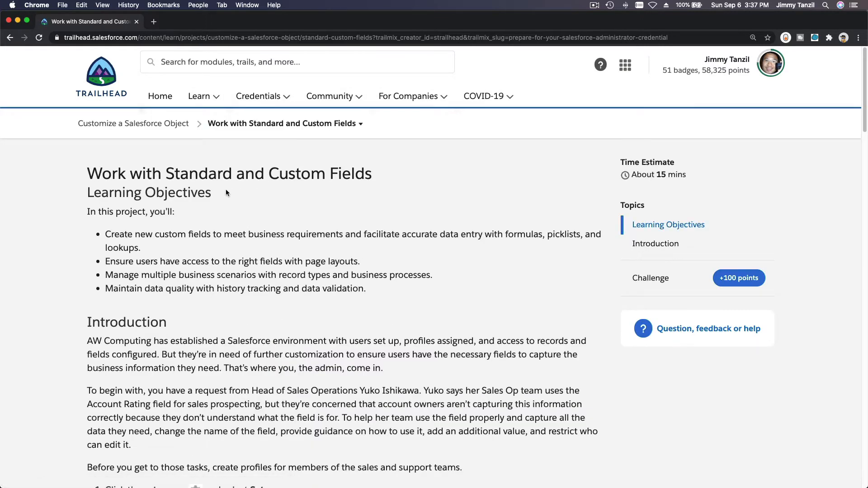
mouse_move(253, 205)
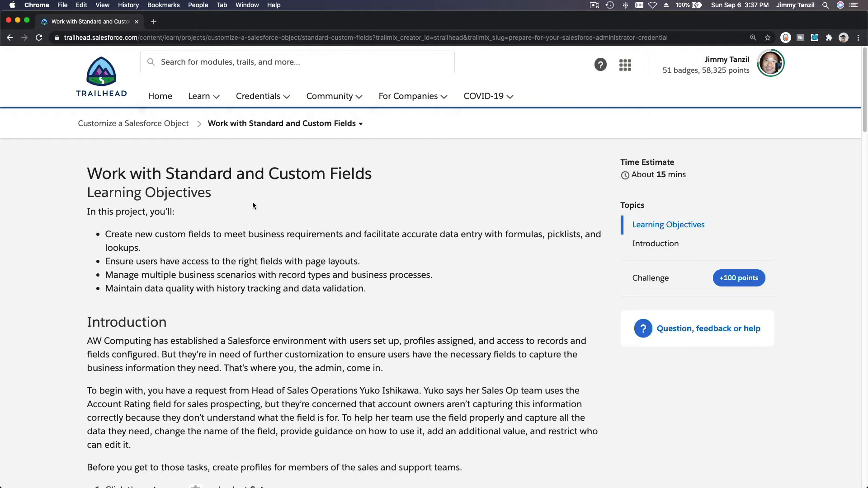
mouse_move(326, 215)
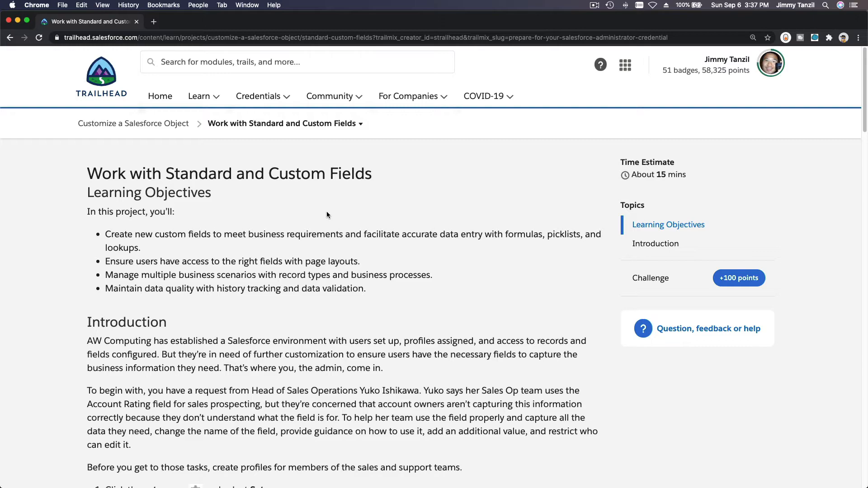
scroll(down, 3)
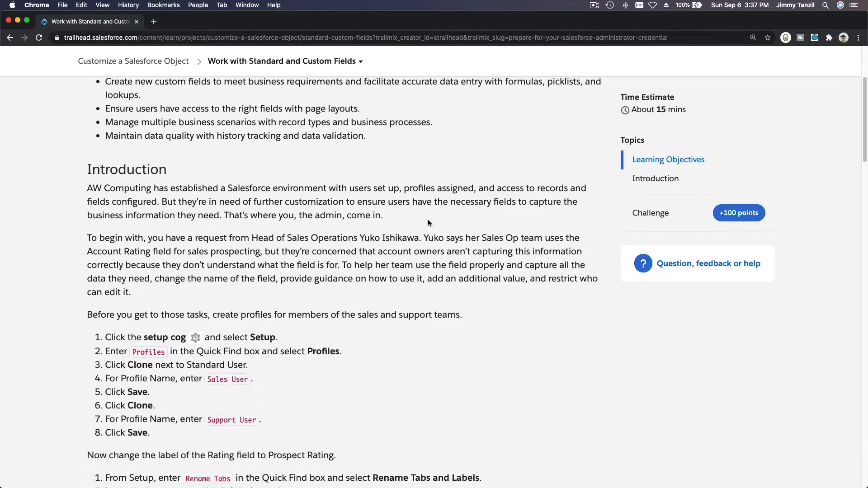
scroll(down, 3)
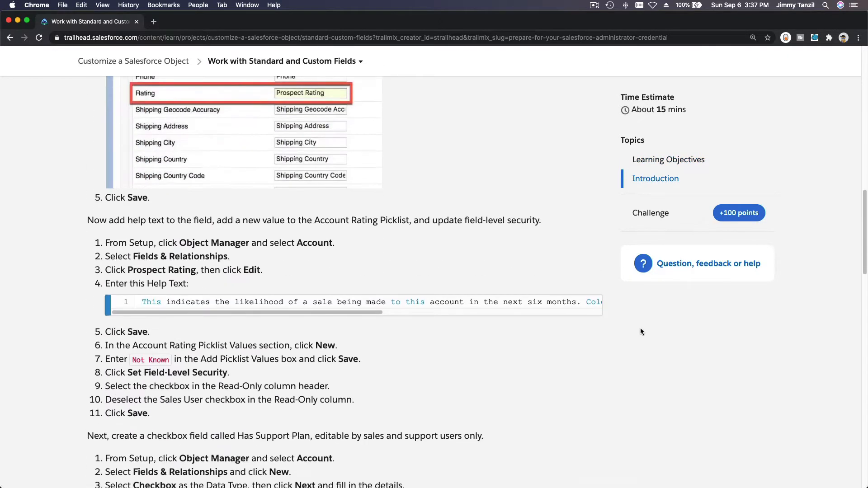
scroll(down, 3)
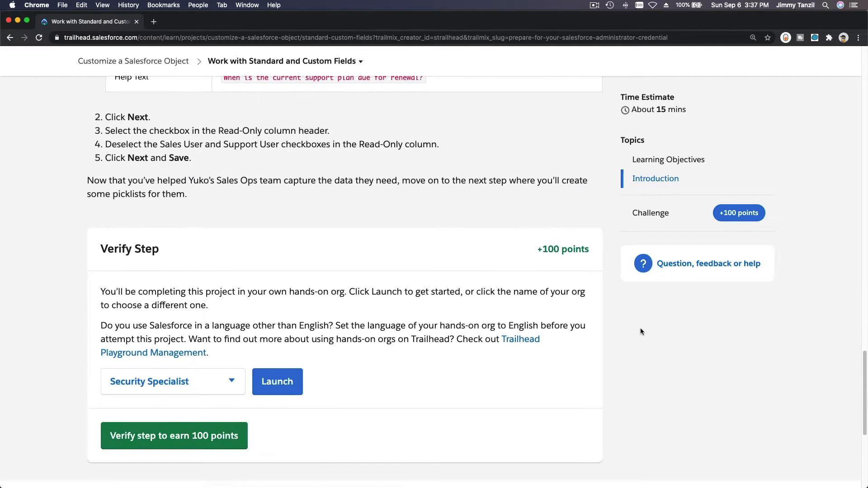
scroll(down, 3)
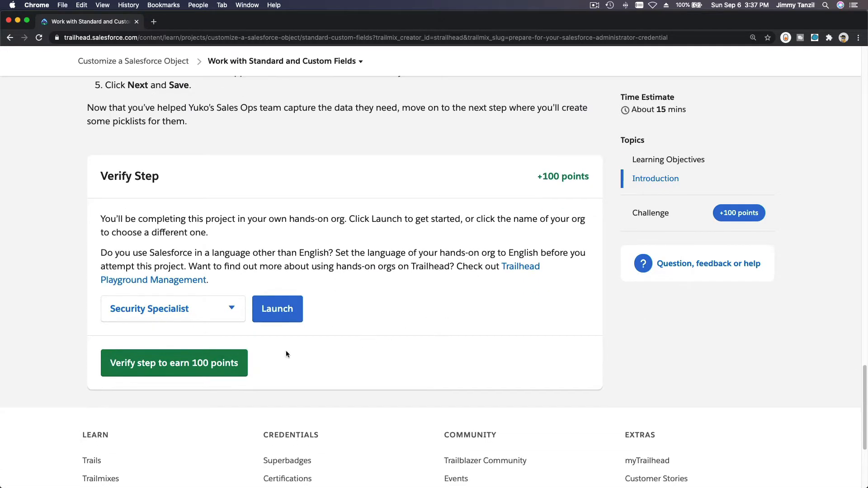
Step: Create a new Trailhead Playground from the hands-on org dropdown
click(172, 309)
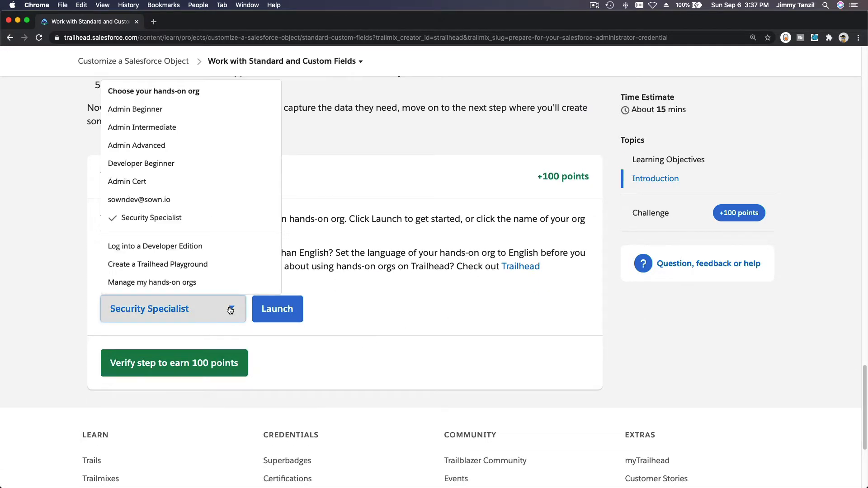
mouse_move(227, 269)
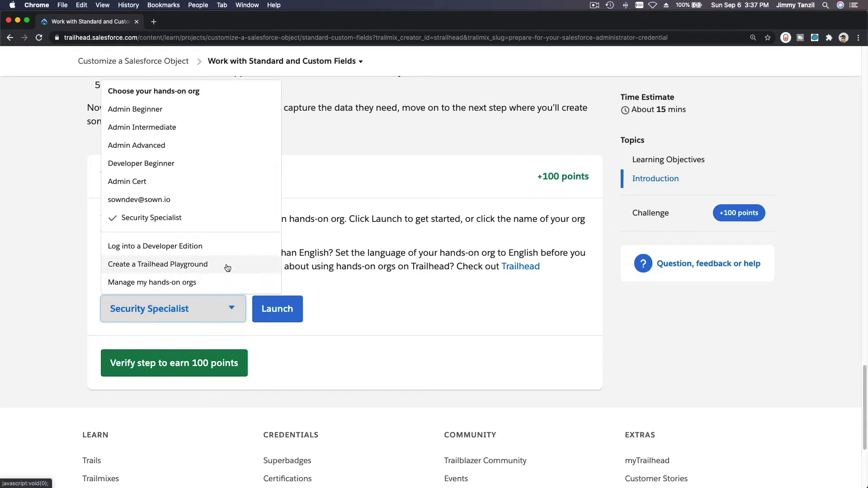
click(157, 264)
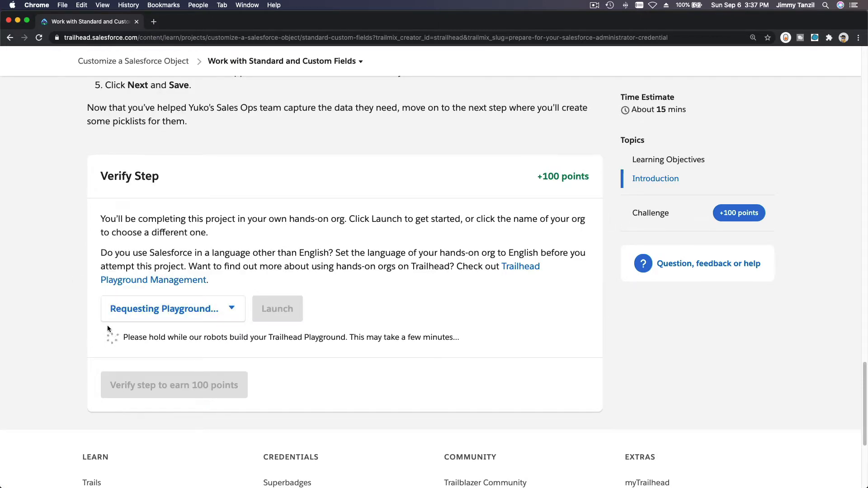
mouse_move(597, 347)
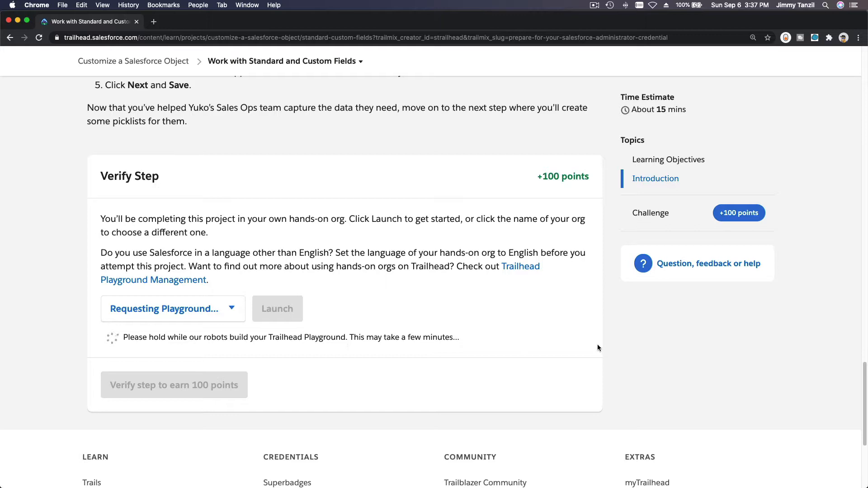
mouse_move(595, 231)
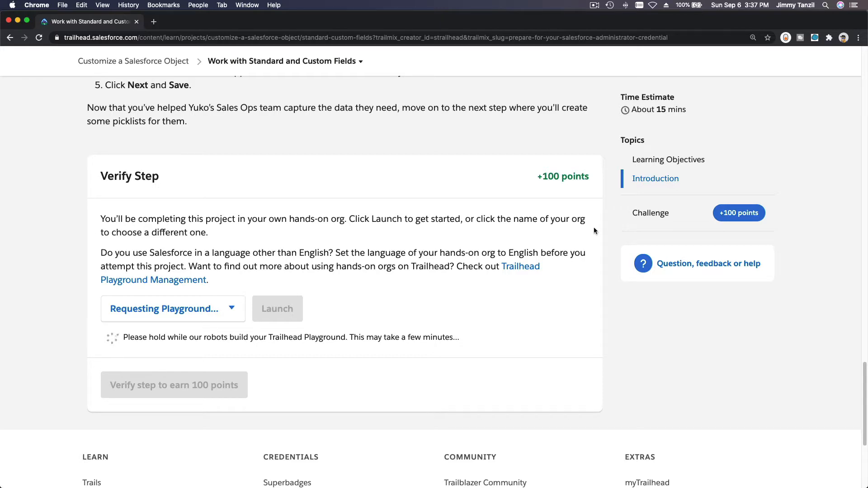
mouse_move(241, 344)
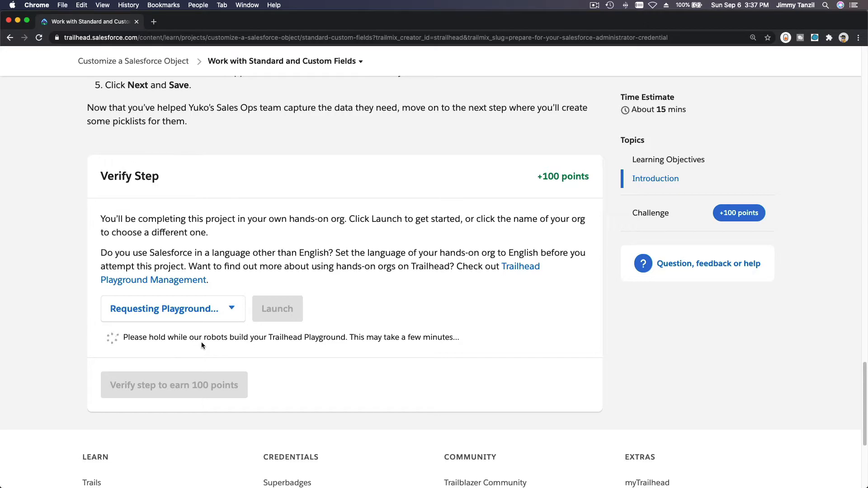
mouse_move(157, 82)
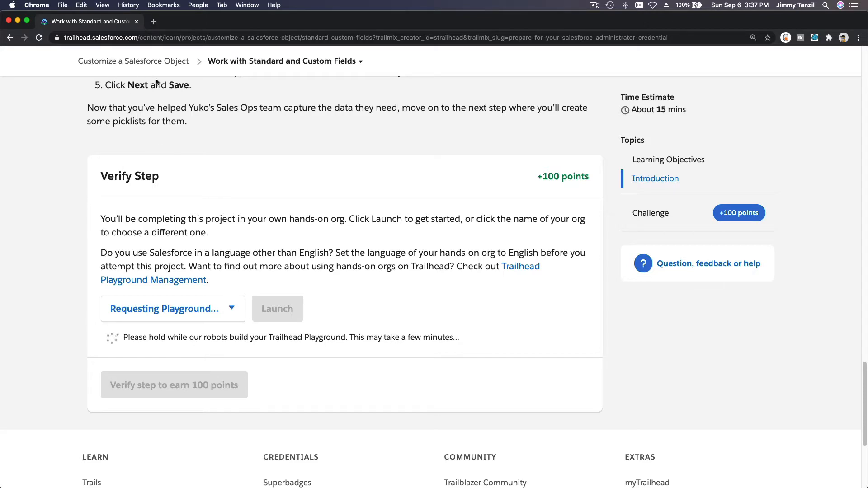
mouse_move(104, 72)
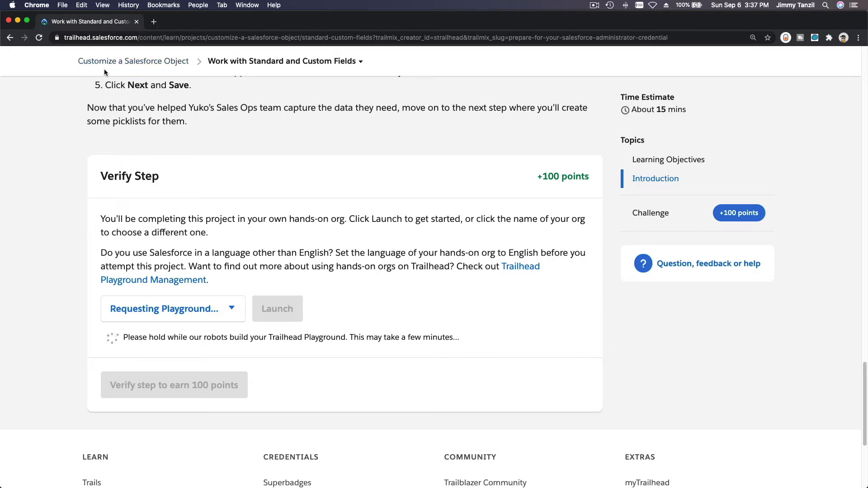
mouse_move(179, 144)
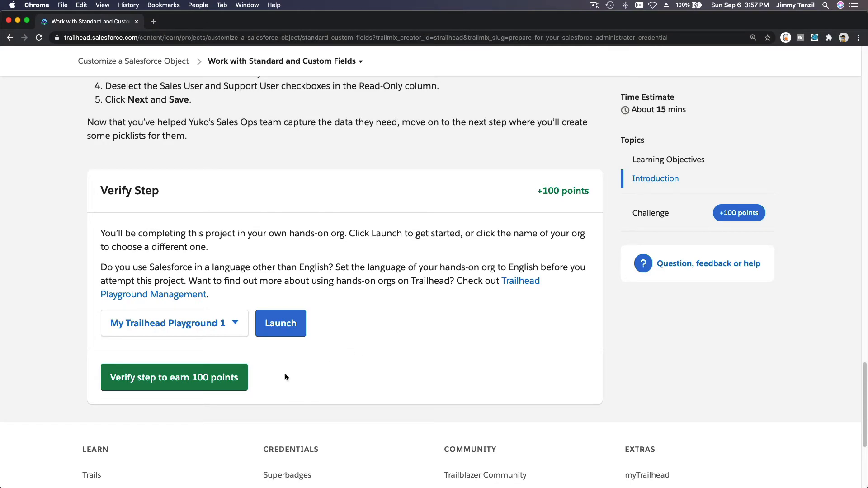
mouse_move(323, 356)
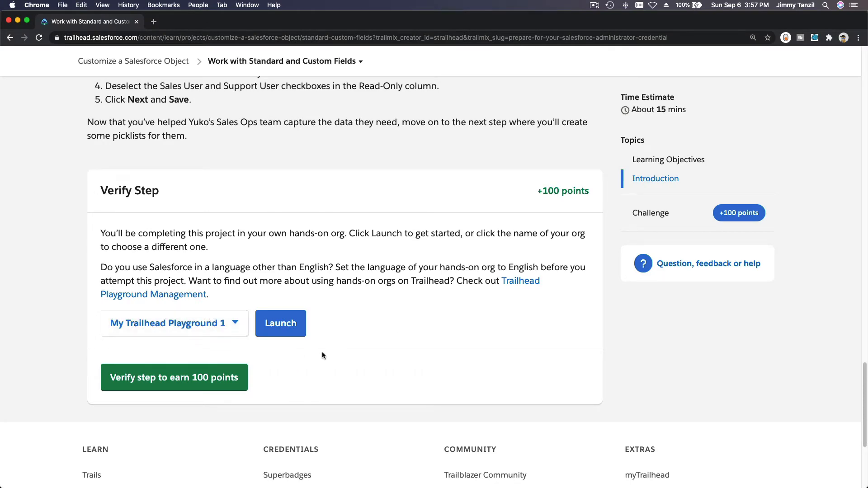
Step: On Hands-On Orgs, rename My Trailhead Playground 1 to 'Customize a Salesforce Object'
scroll(up, 3)
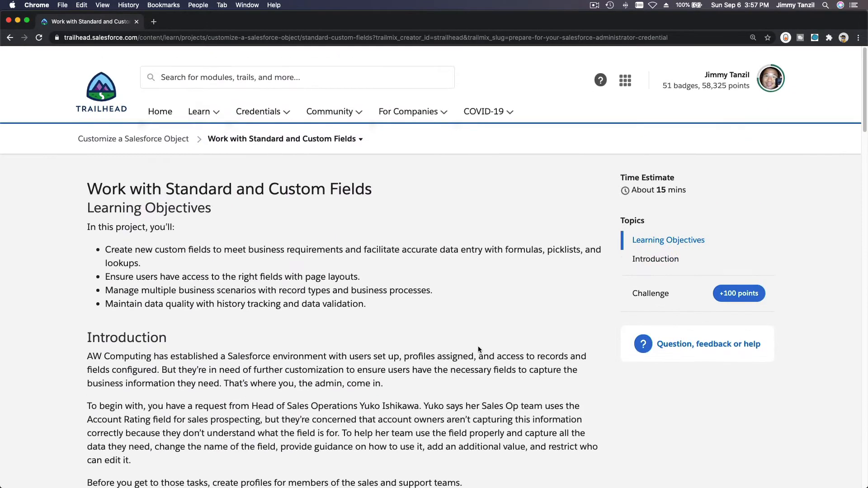
click(770, 77)
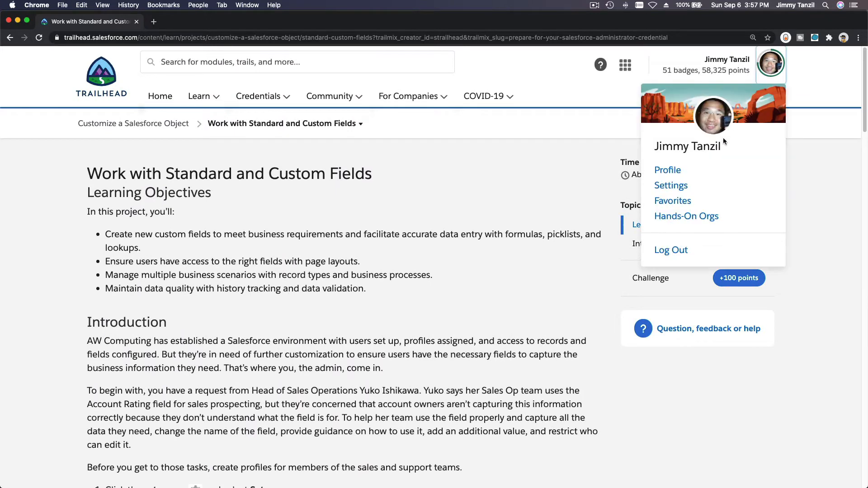
click(687, 217)
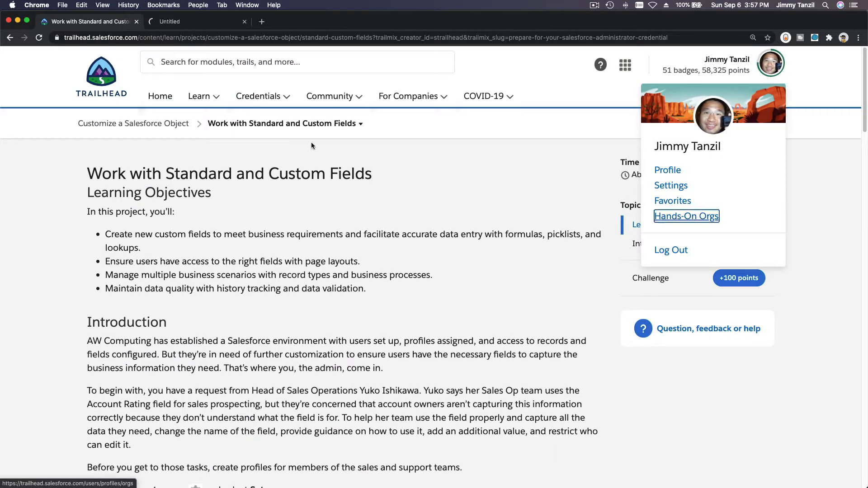
click(686, 216)
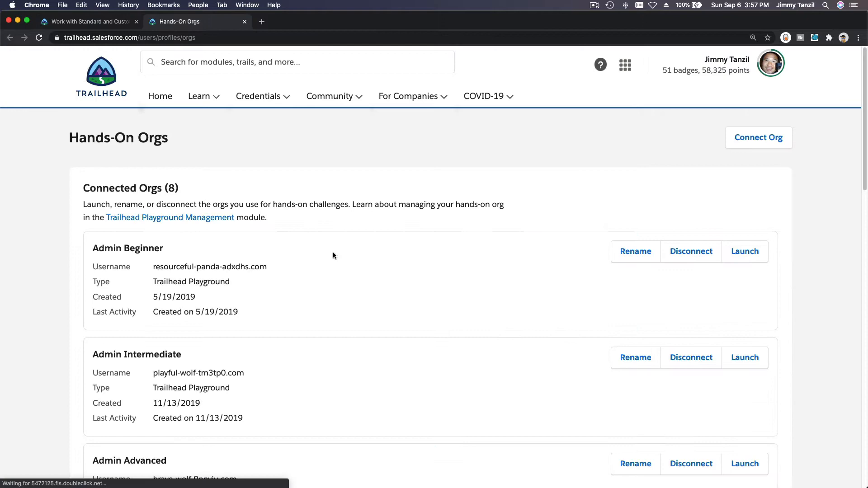
scroll(down, 3)
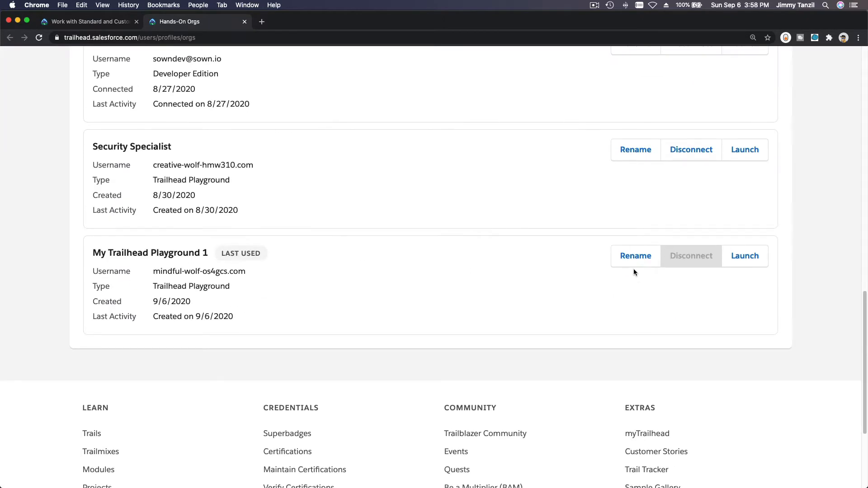
click(636, 256)
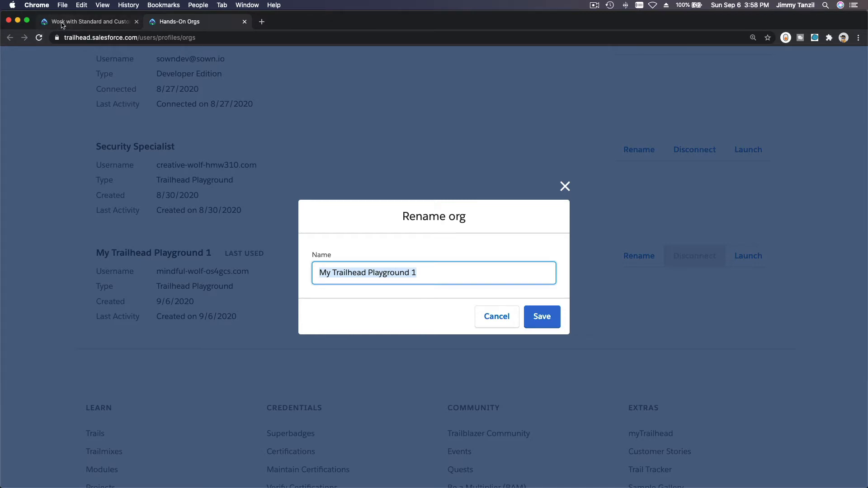
click(86, 21)
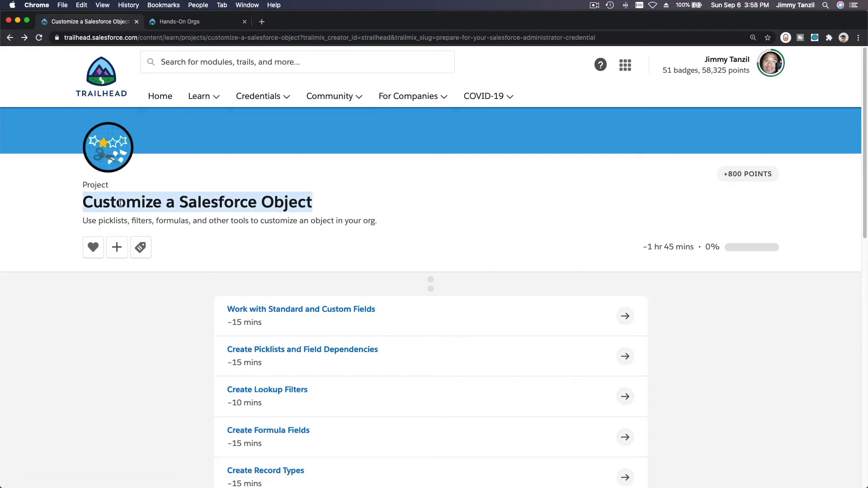
click(182, 22)
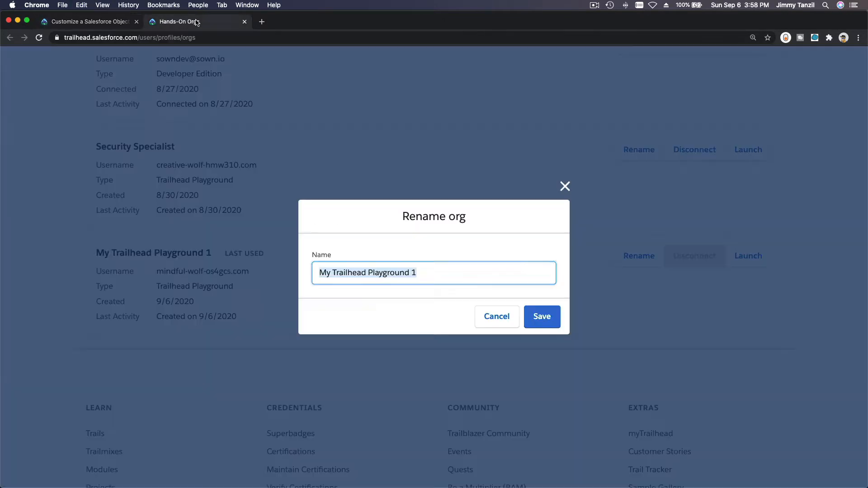
click(542, 316)
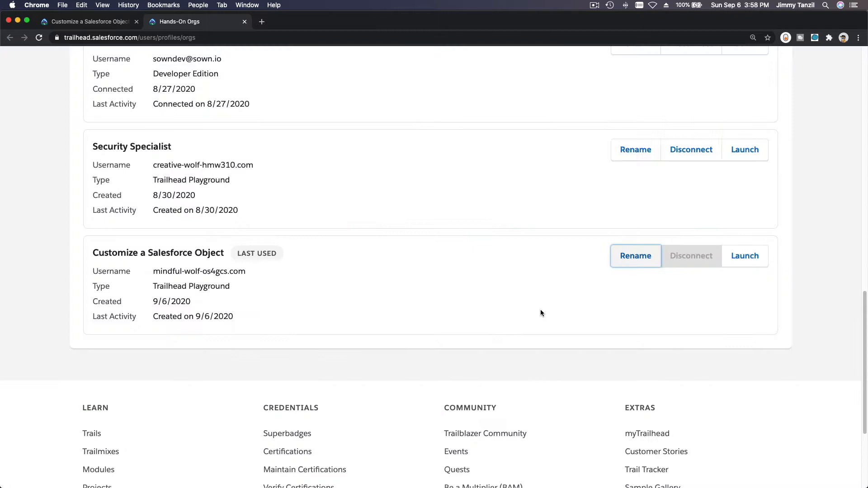
mouse_move(241, 30)
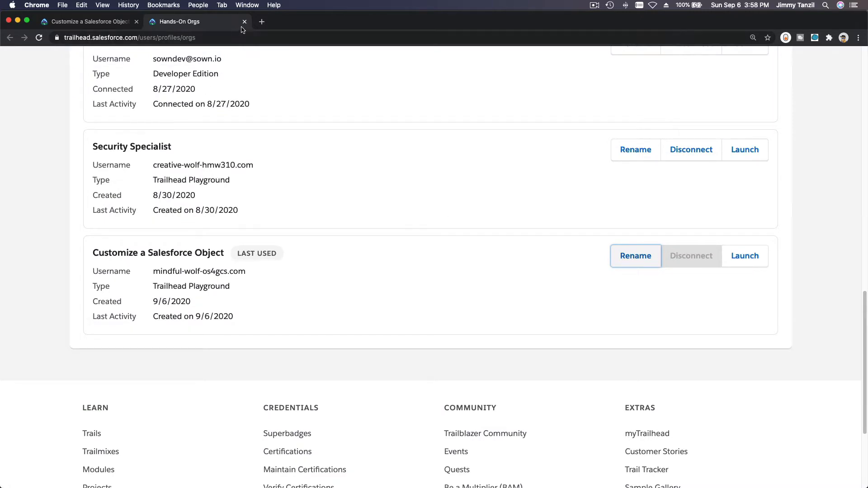
Step: Reopen the 'Work with Standard and Custom Fields' step and launch the Customize a Salesforce Object org
click(245, 21)
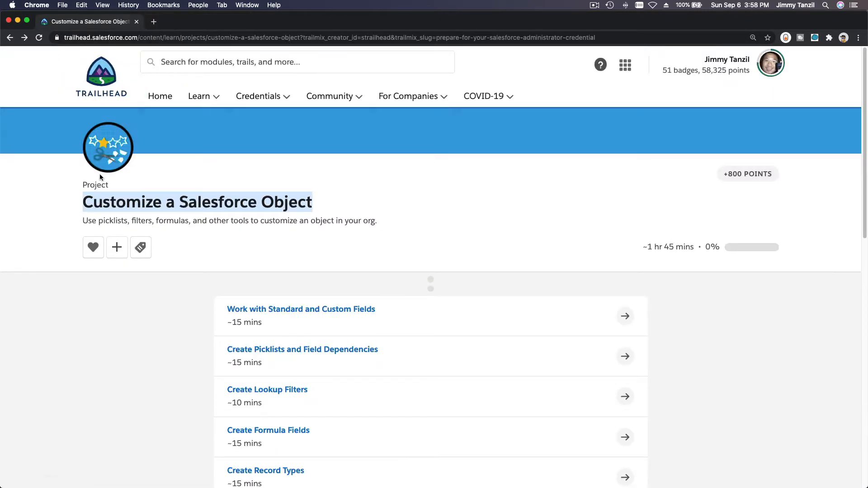
click(301, 309)
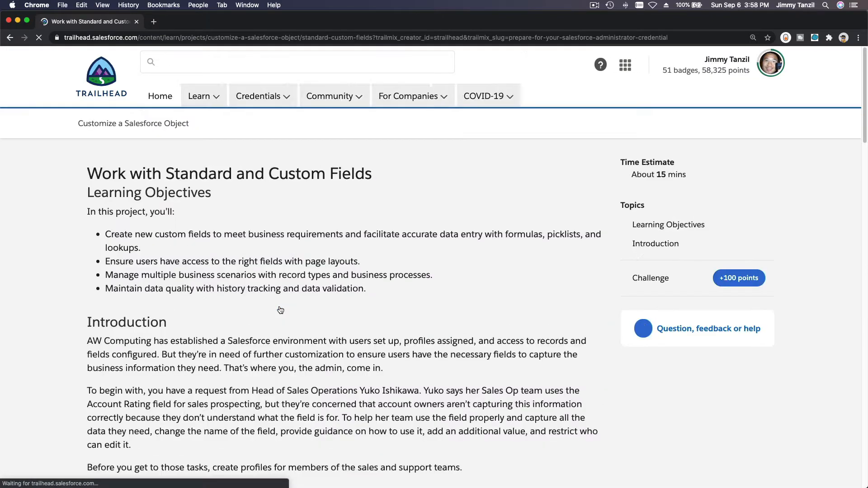
scroll(down, 3)
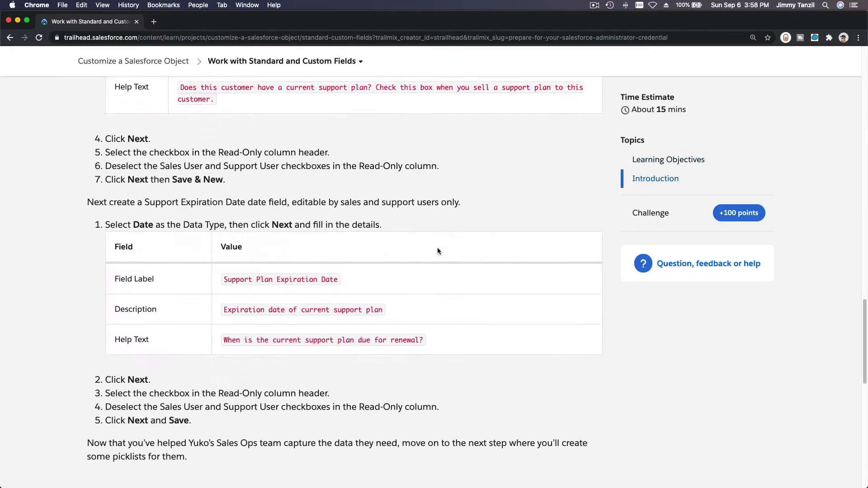
scroll(down, 3)
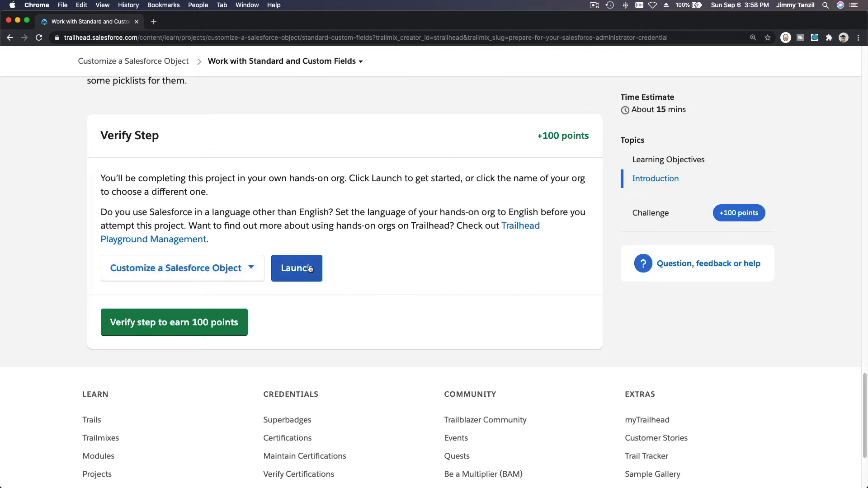
click(296, 269)
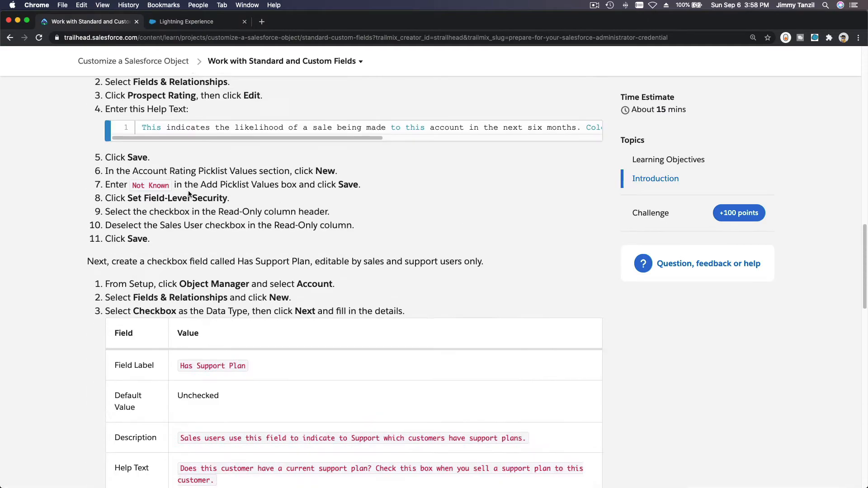
scroll(up, 3)
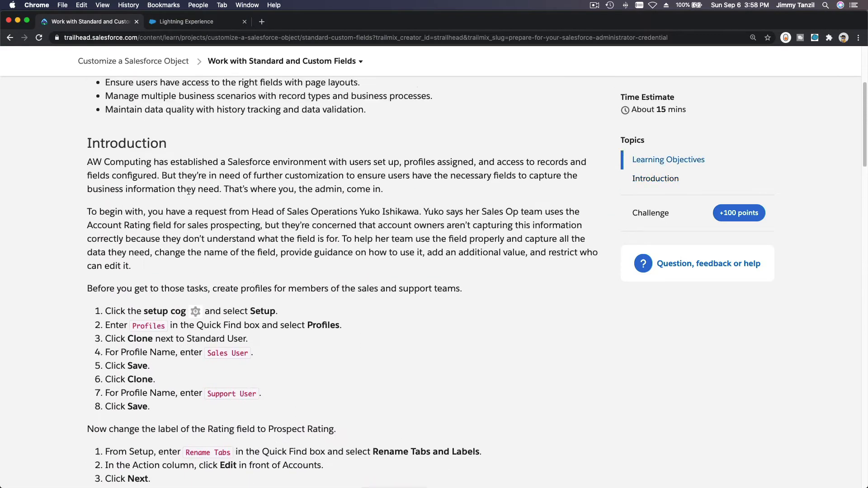
scroll(down, 3)
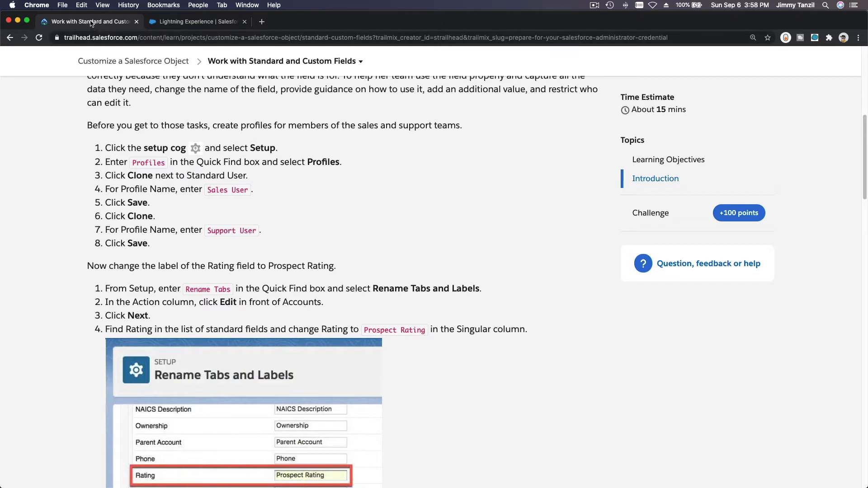
click(194, 21)
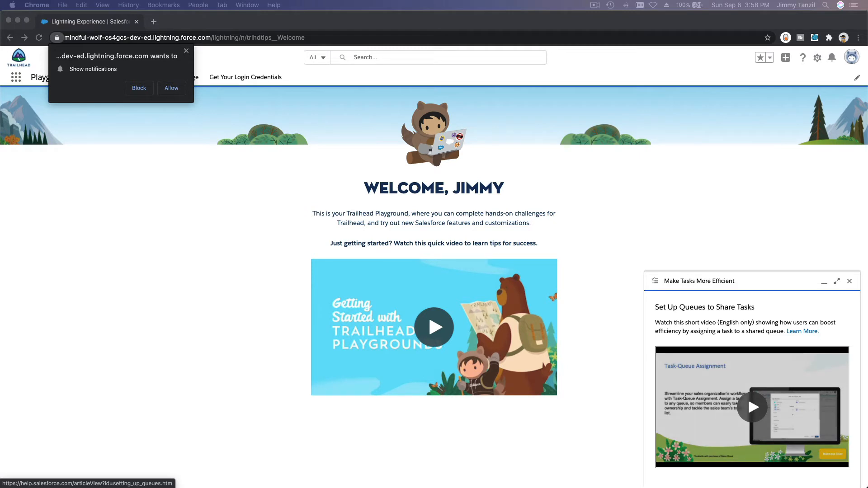
mouse_move(185, 244)
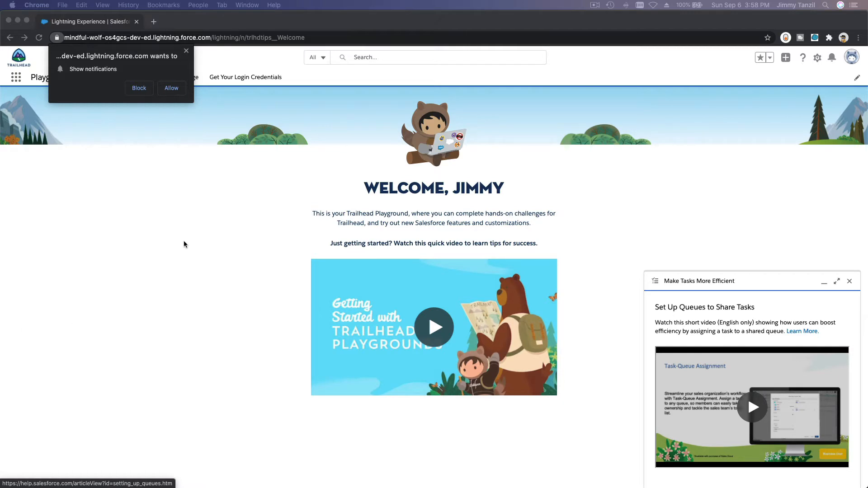
Step: Dismiss the Show notifications popup and open Setup from the gear menu
click(138, 88)
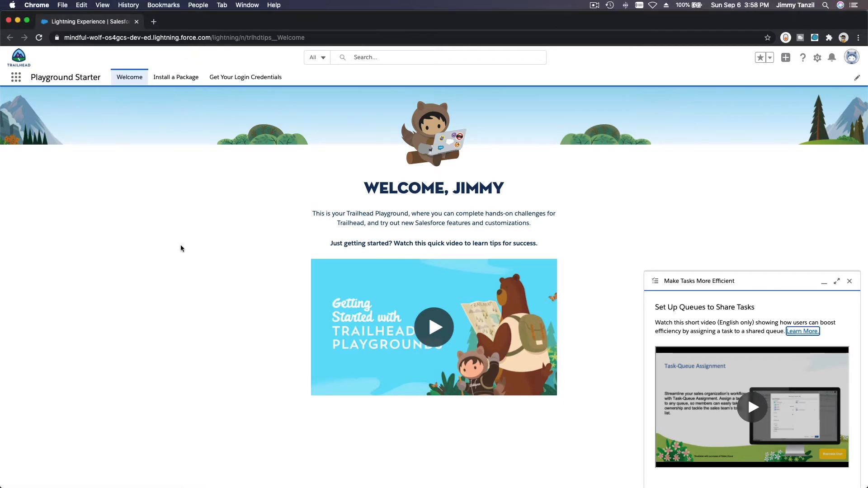
mouse_move(802, 331)
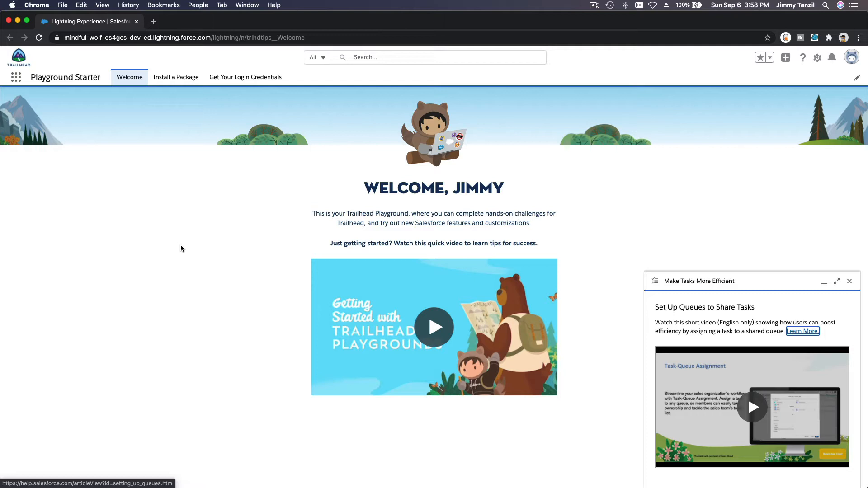
mouse_move(838, 115)
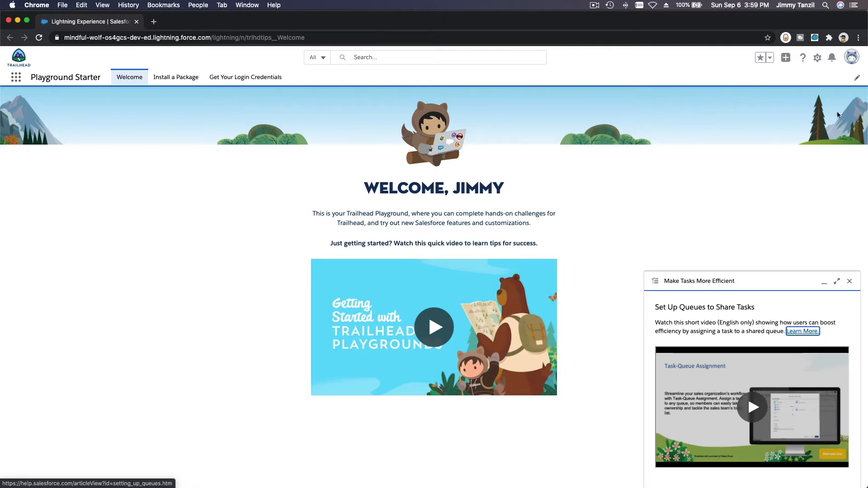
click(817, 58)
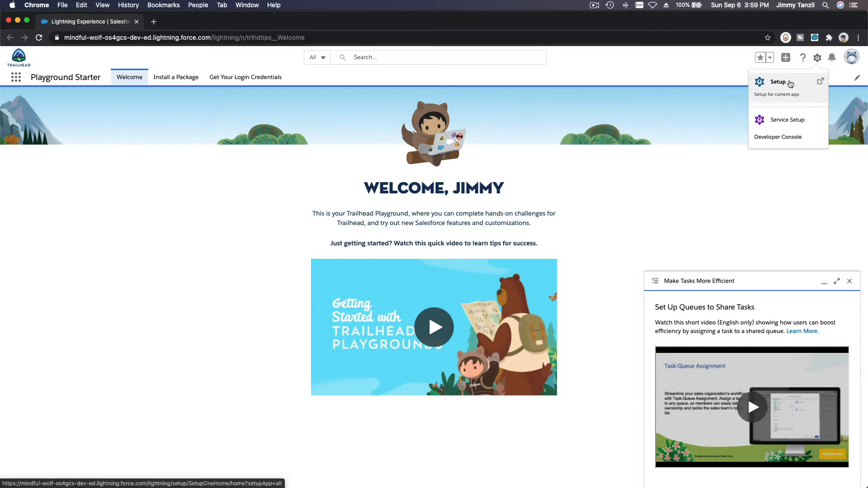
click(778, 82)
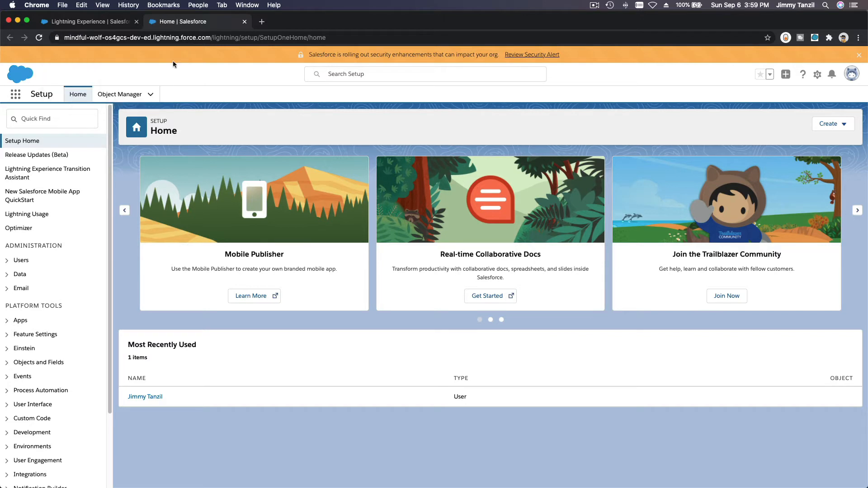
Step: Clone Standard User into a new 'Sales User' profile, then reopen the Profiles list
text(Profiles)
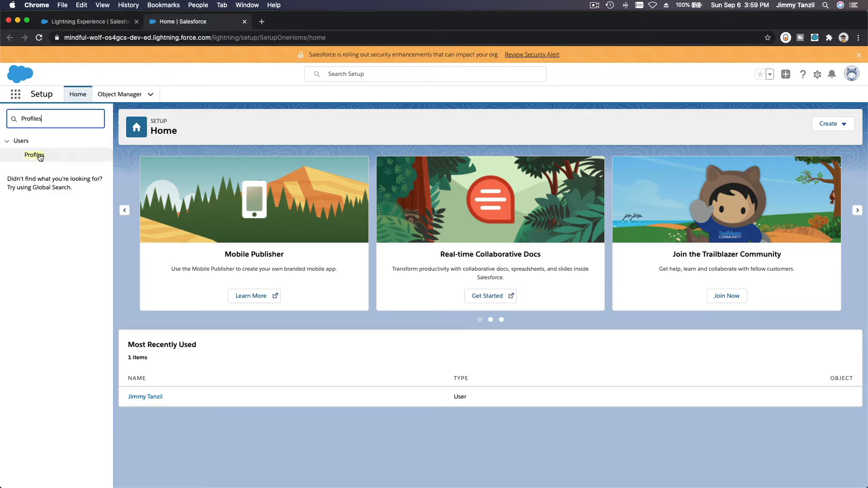
click(34, 155)
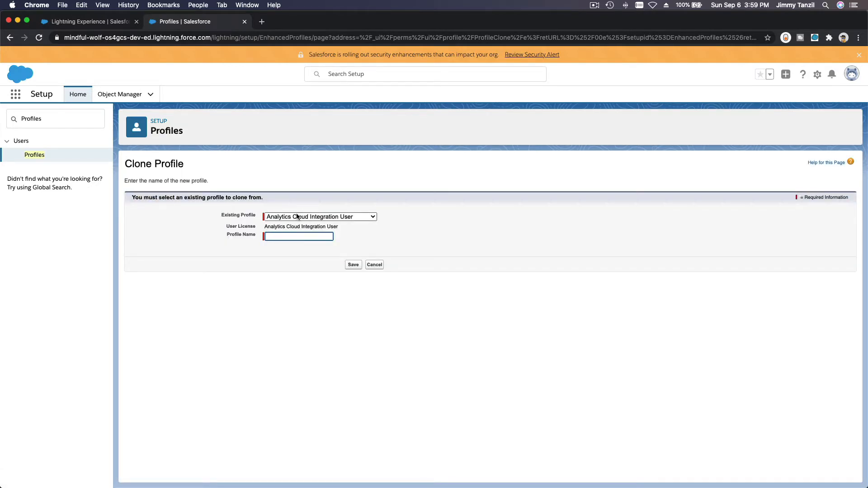
click(320, 217)
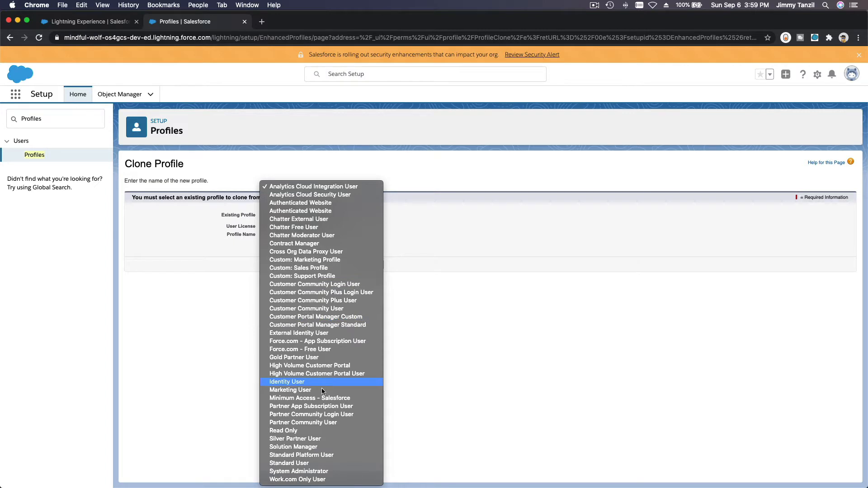
click(289, 463)
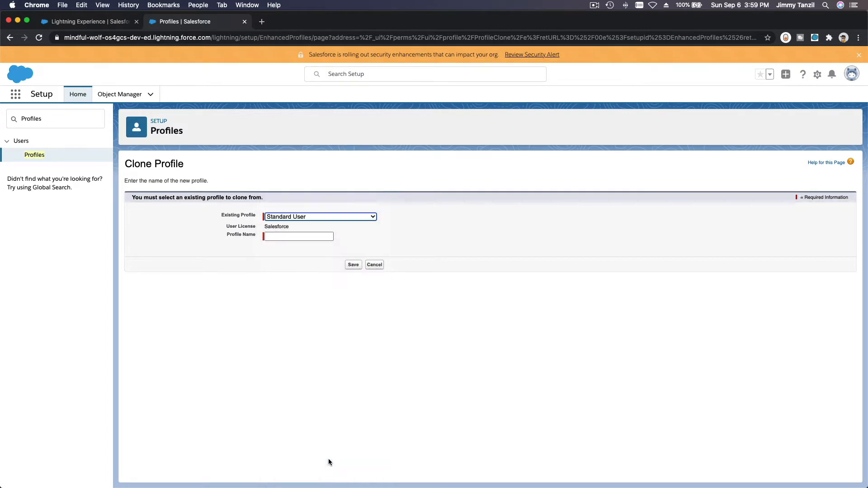
click(298, 237)
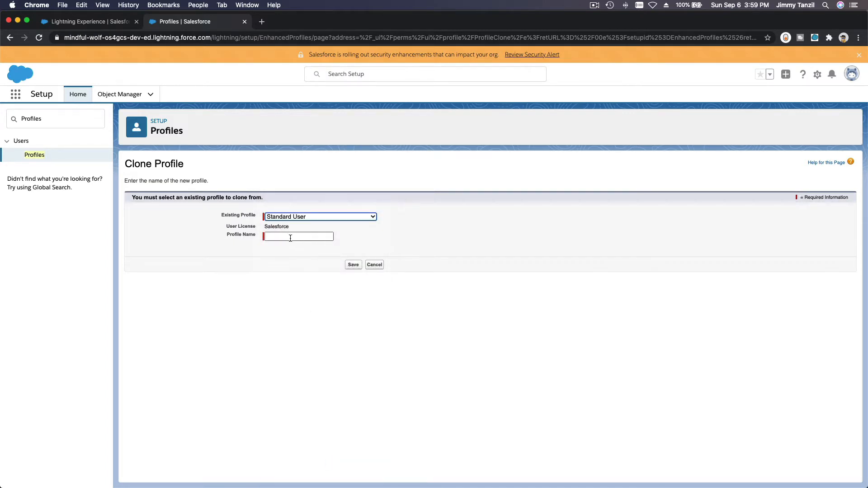
text(S)
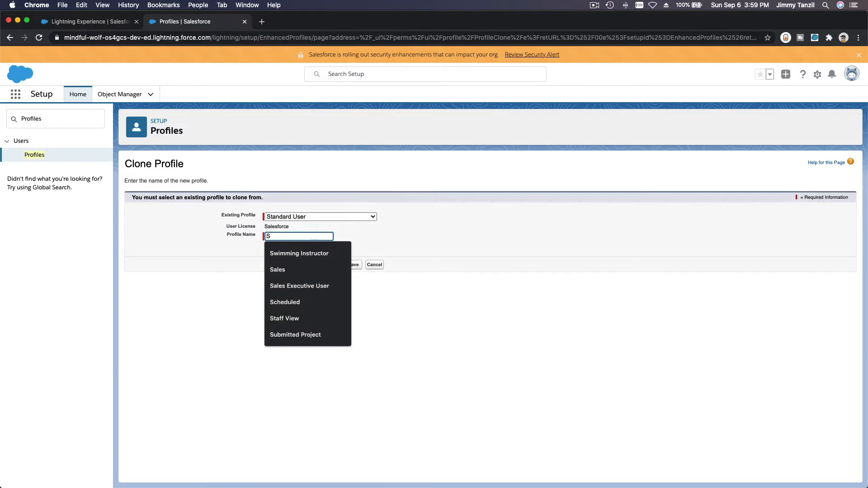
text(ales User)
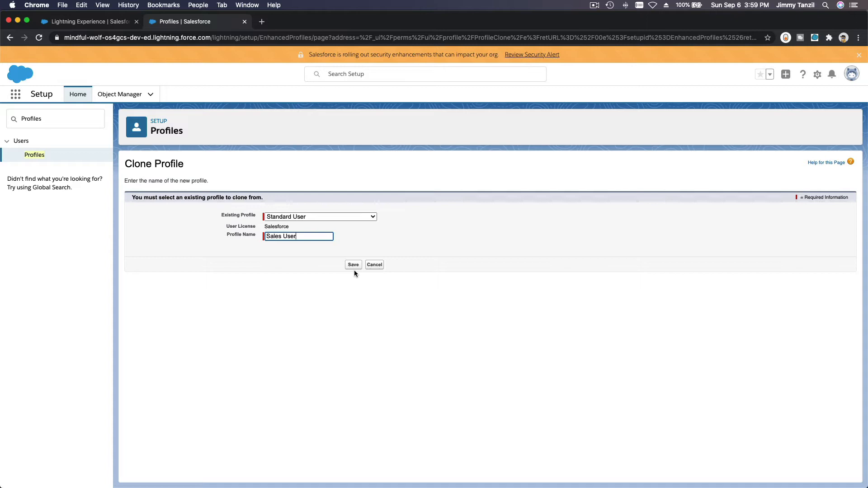
click(353, 264)
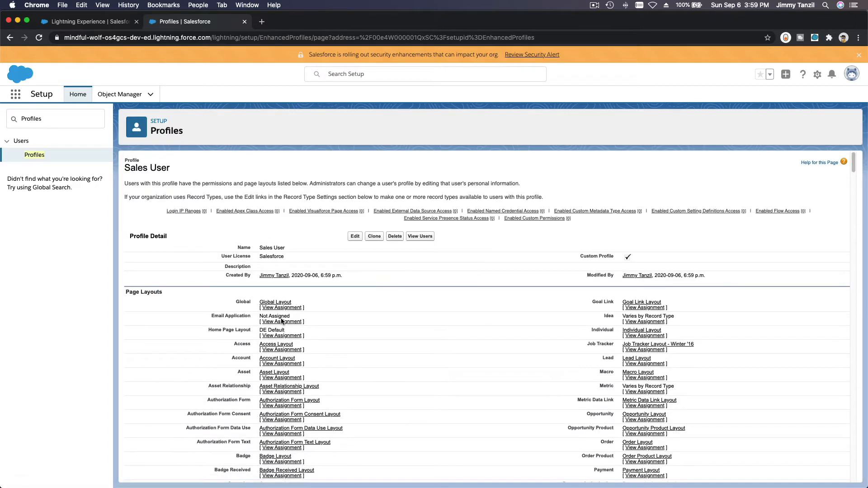
click(35, 155)
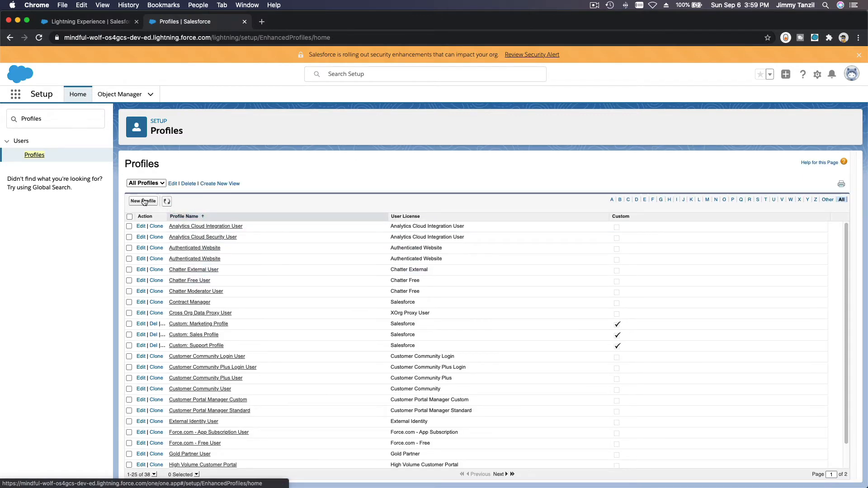
Step: Clone Standard User into a new 'Support User' profile and save it
click(156, 227)
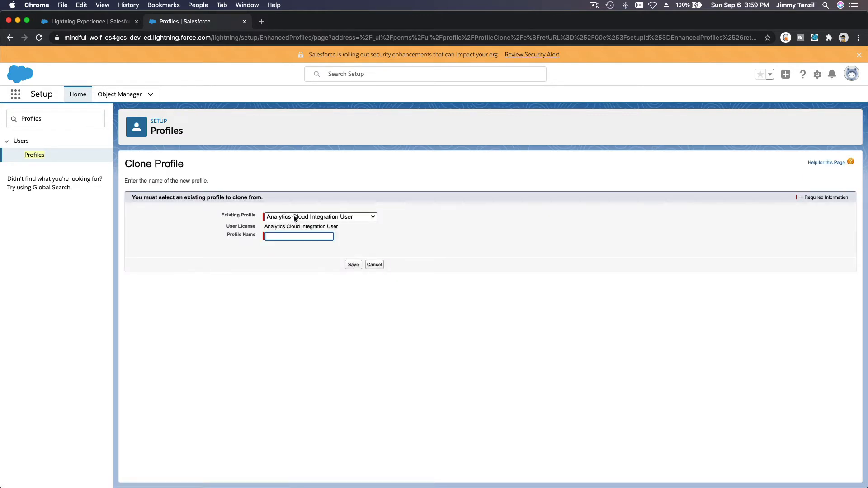
click(320, 216)
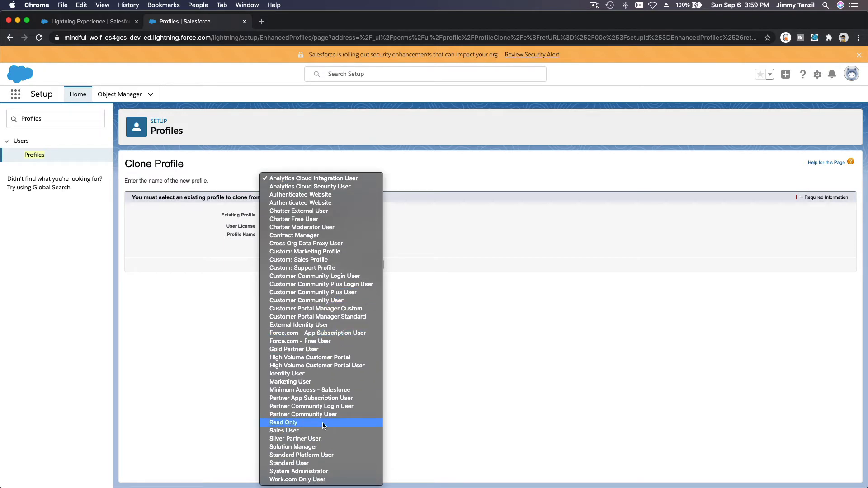
mouse_move(321, 463)
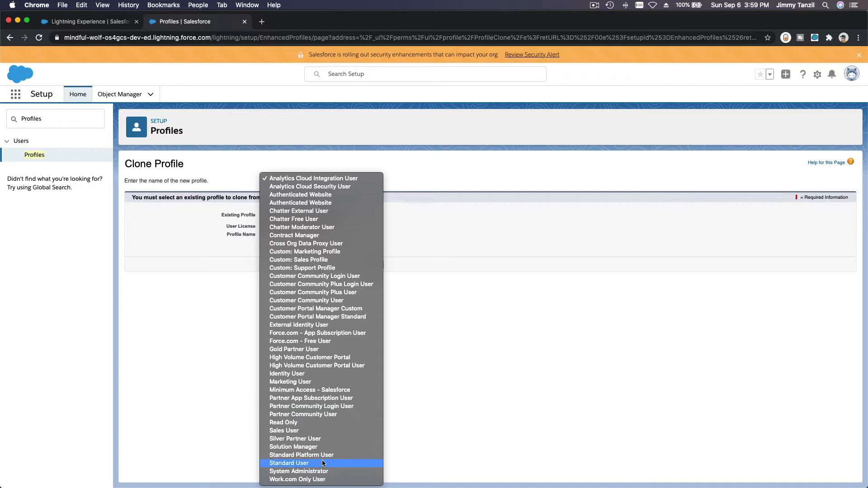
click(288, 463)
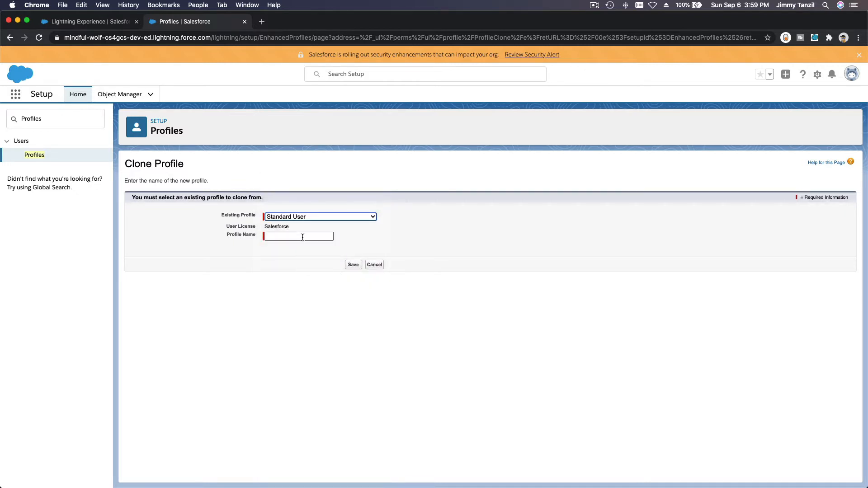
text(Supp)
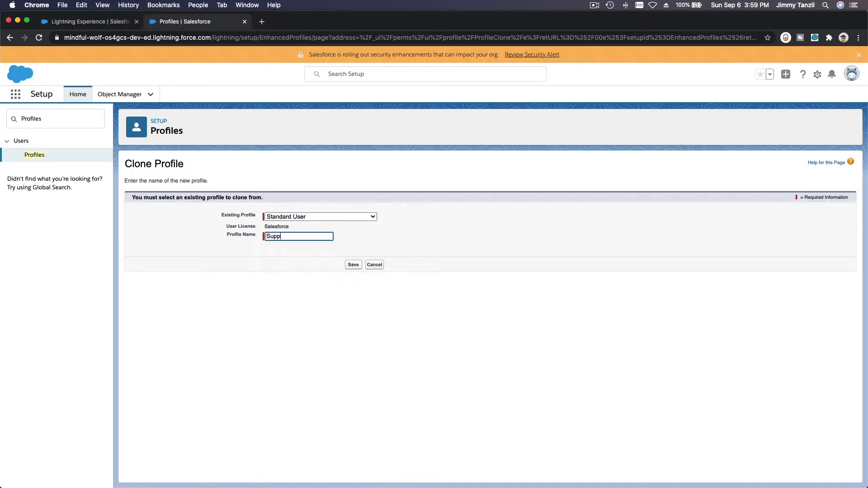
text(ort User)
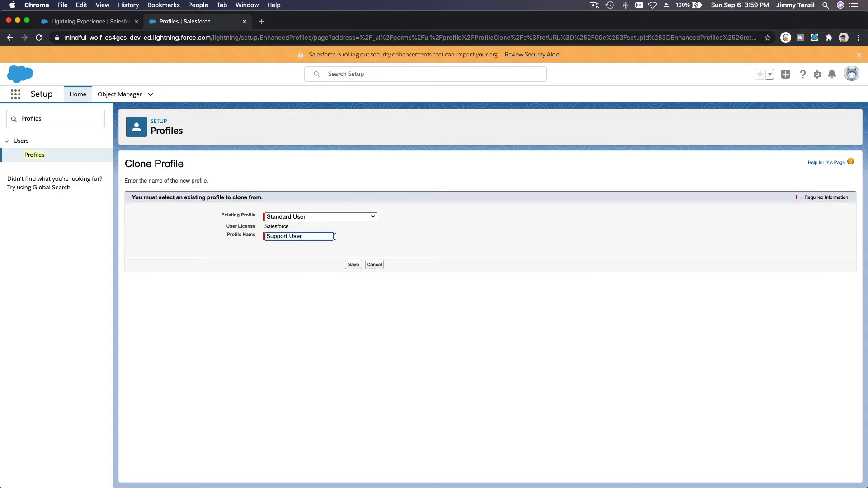
click(353, 264)
text(Ta)
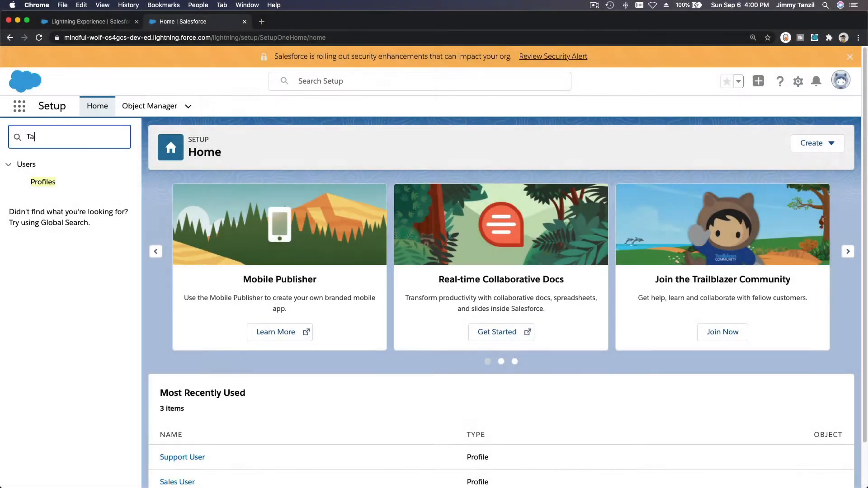
Step: Open Rename Tabs and Labels, edit Accounts, and advance to Step 2 field labels
text(b)
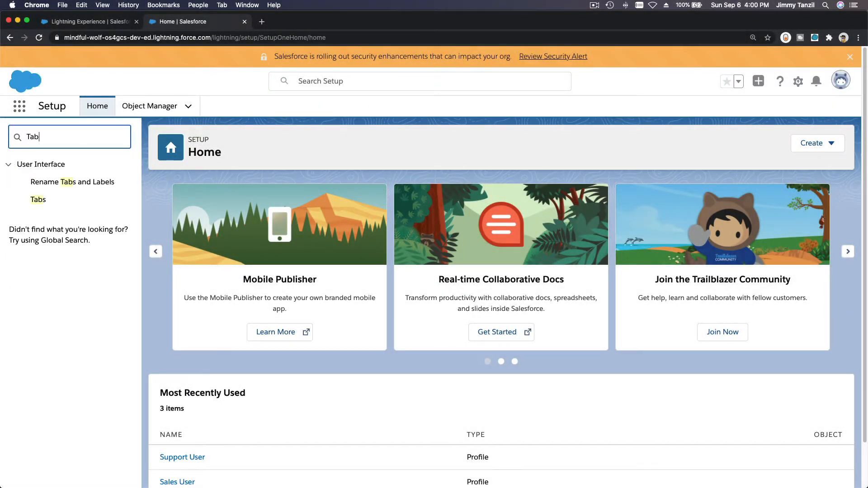
mouse_move(72, 182)
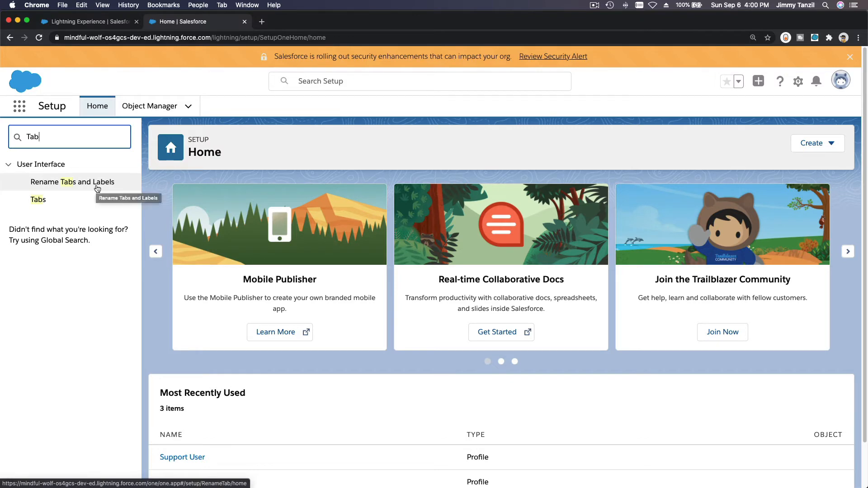
click(73, 182)
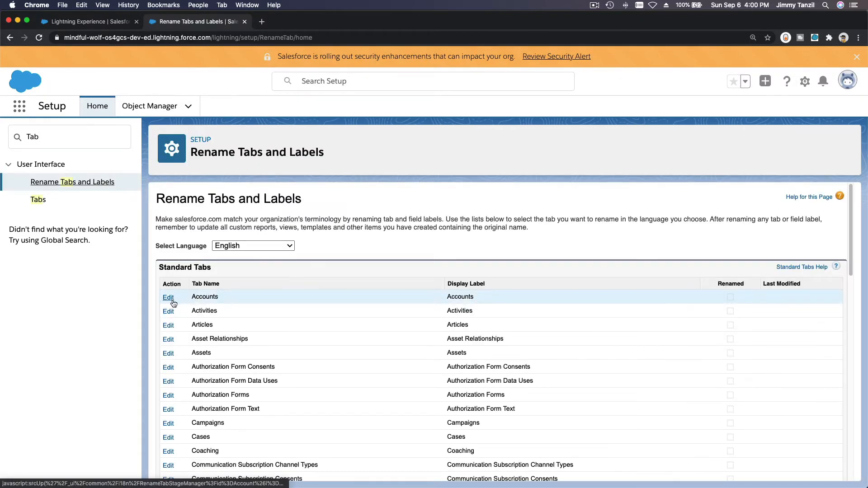
click(168, 298)
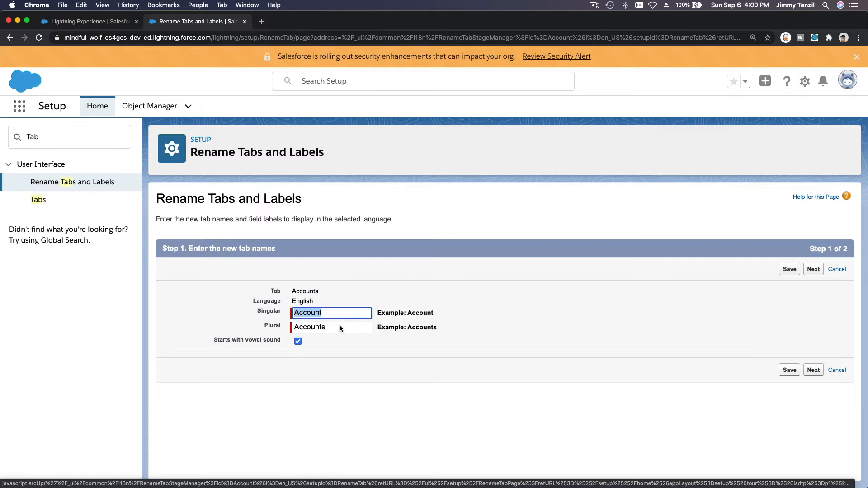
mouse_move(583, 353)
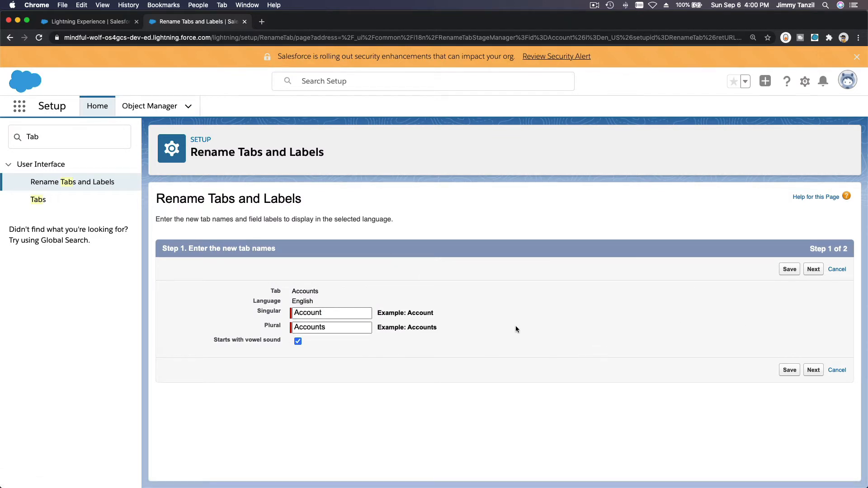
click(814, 269)
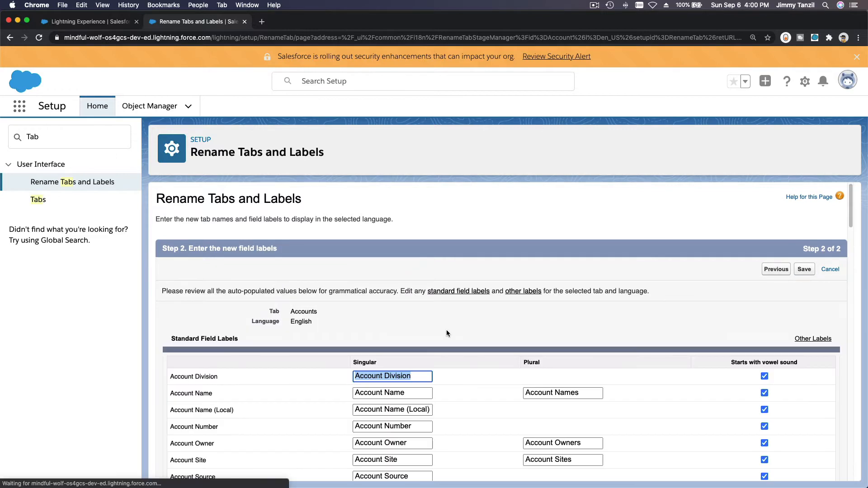
Step: Change the Accounts Rating field label to 'Prospect Rating' and save
scroll(down, 3)
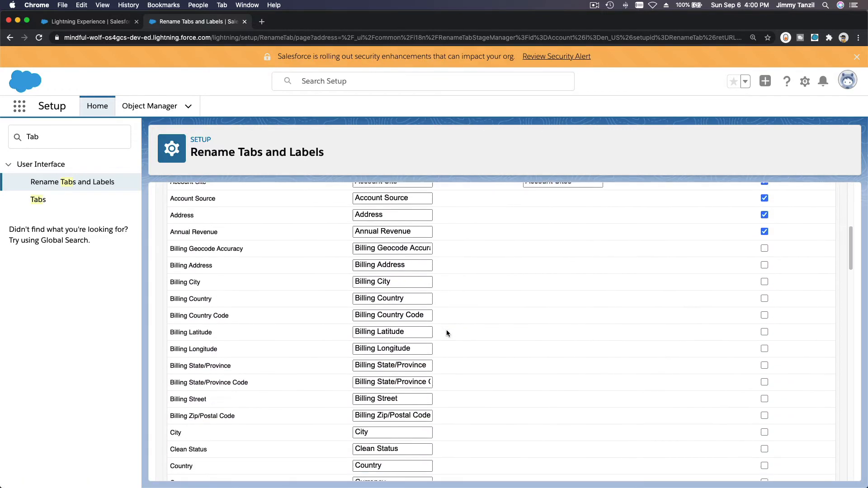
scroll(down, 3)
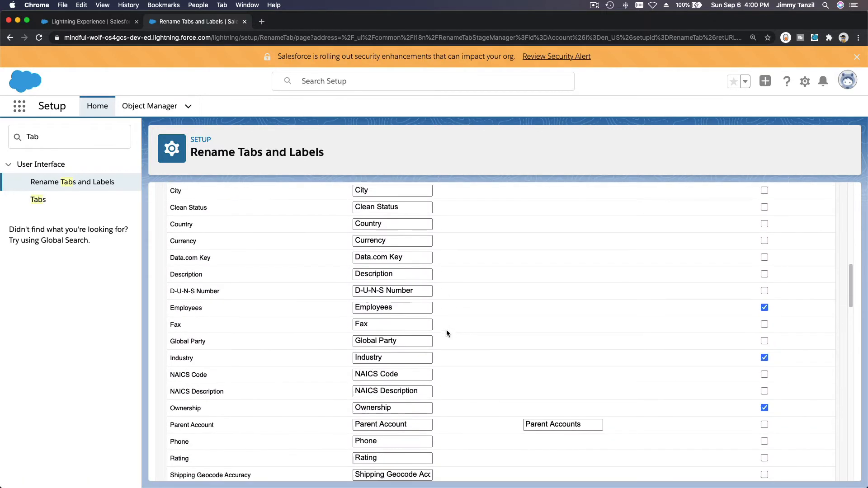
scroll(down, 3)
text(Prospect )
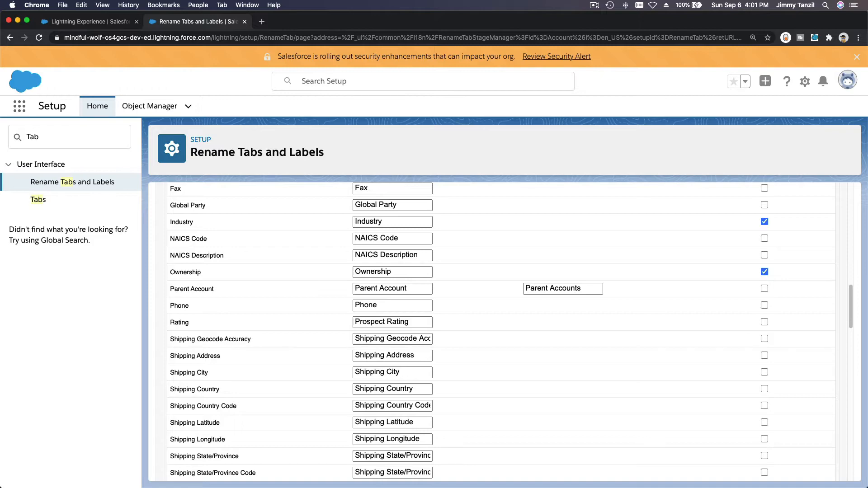
scroll(down, 3)
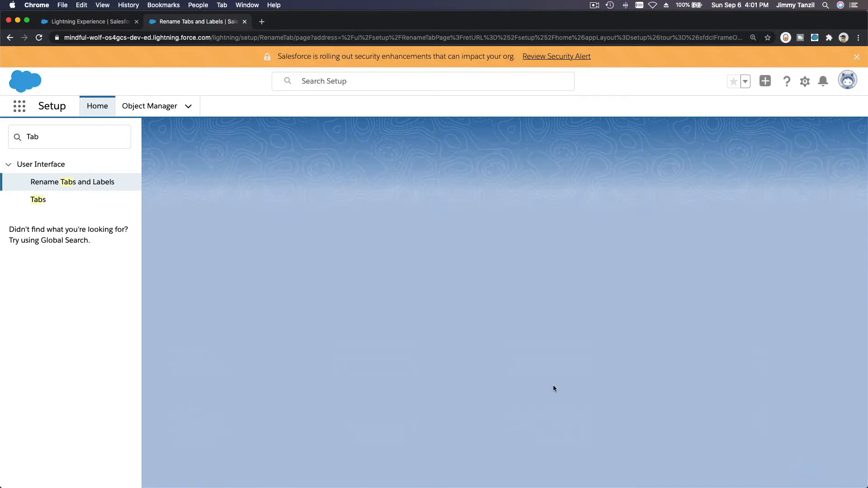
click(72, 182)
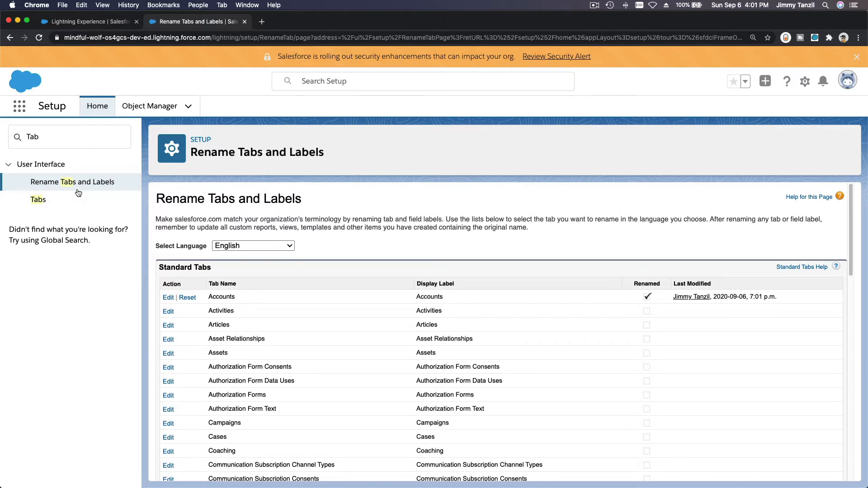
Step: In Object Manager, find Account's Prospect Rating field and open its details
click(148, 106)
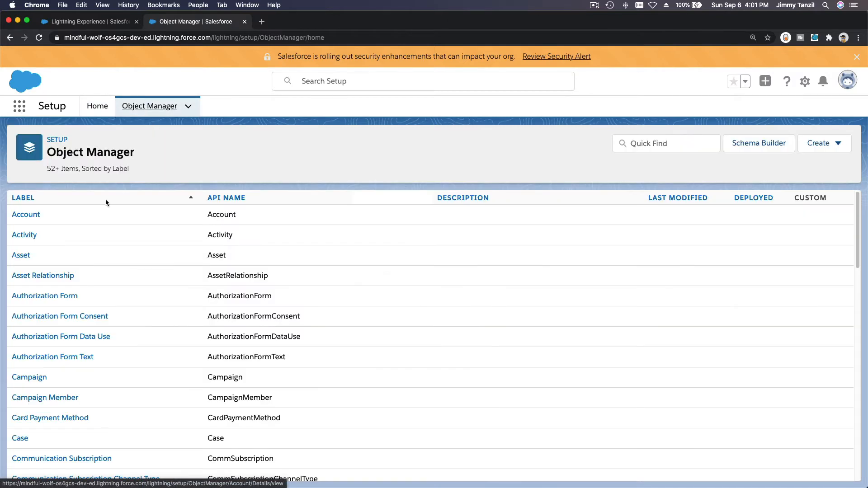
click(25, 215)
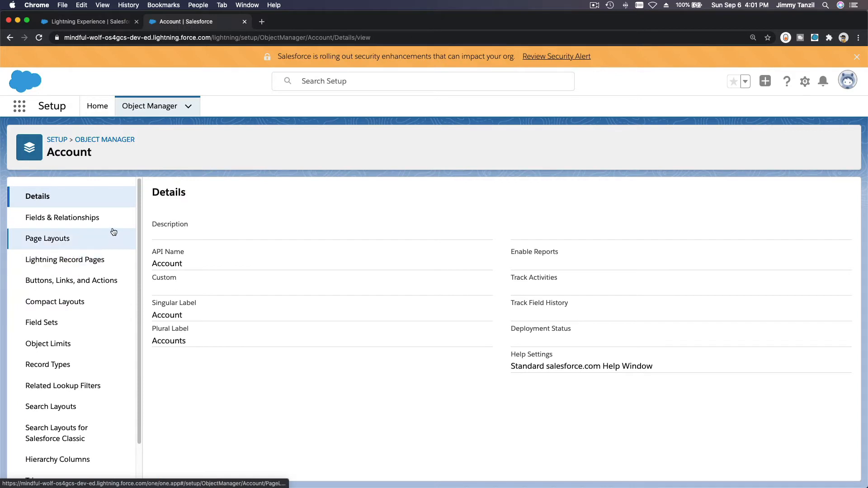
click(62, 217)
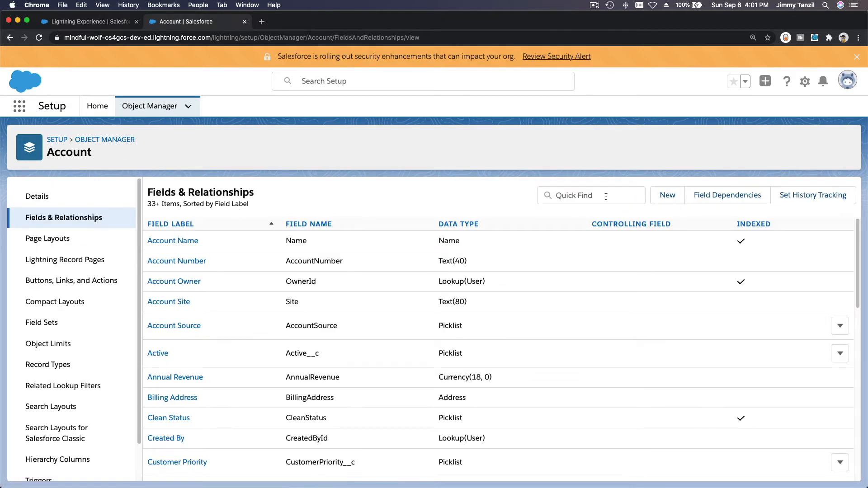
text(Pros)
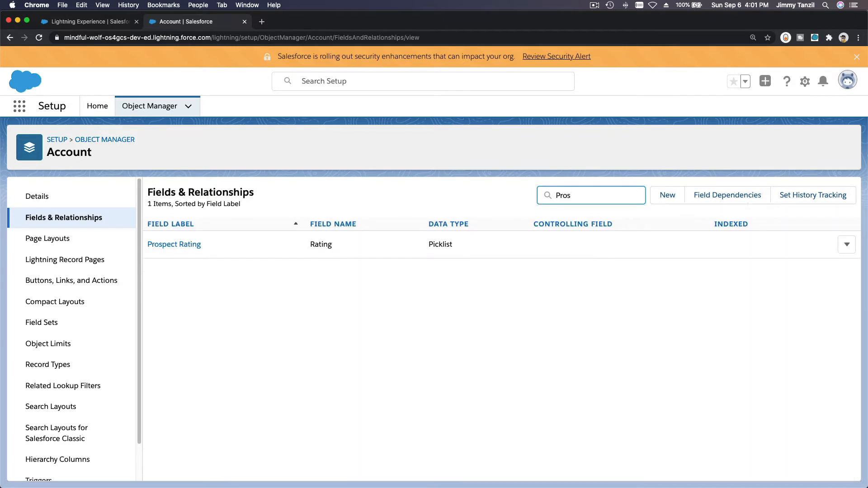
click(174, 244)
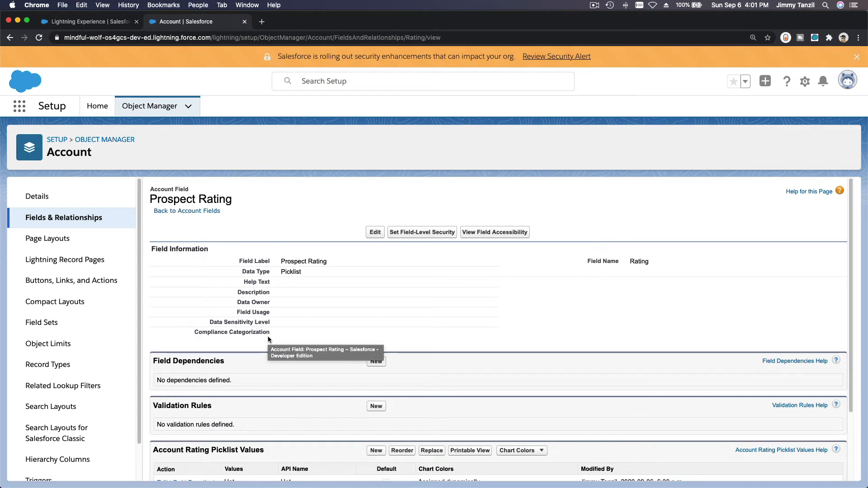
mouse_move(356, 323)
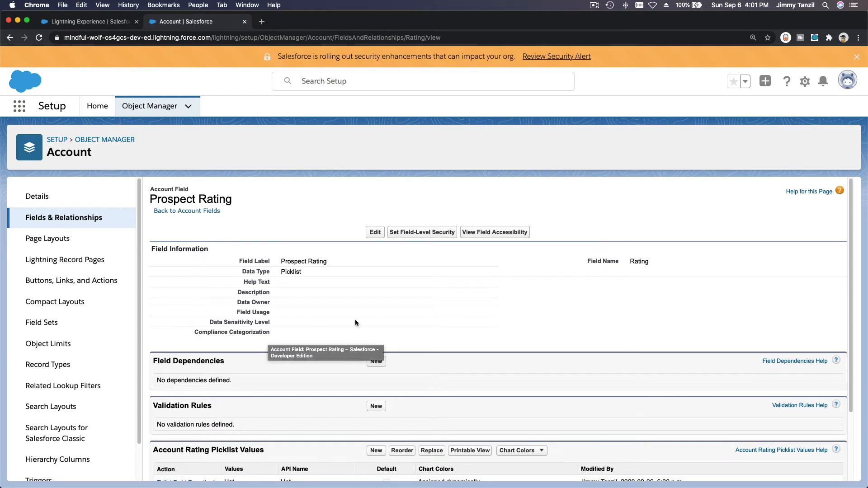
mouse_move(362, 320)
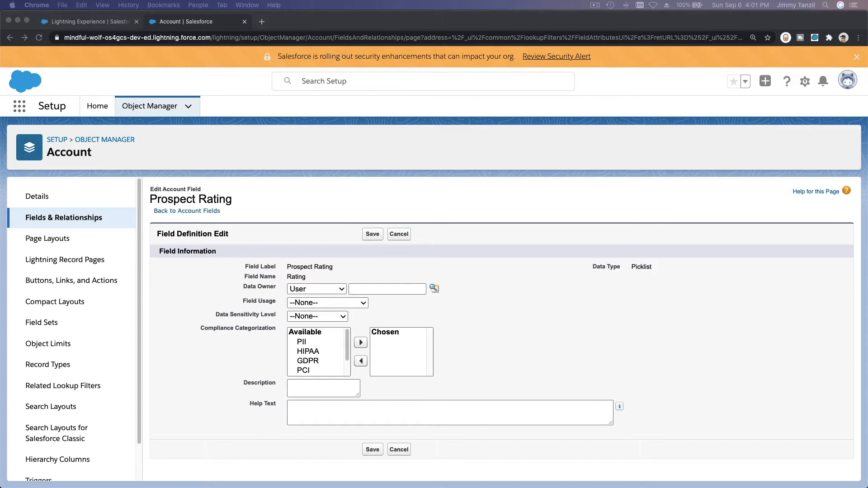
Step: Save Prospect Rating help text explaining the Cold, Warm and Hot six-month sale likelihood
click(387, 288)
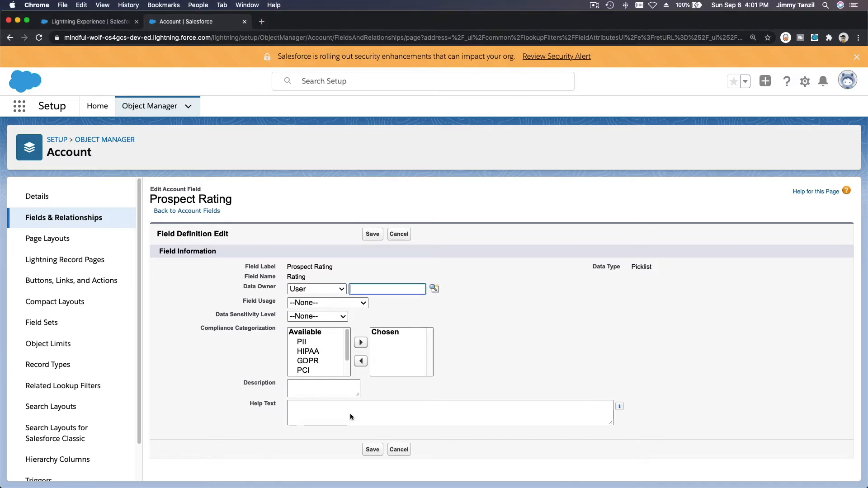
text(This indicates the likelihood of a sale being made to this account in the next six months. Cold indicates not likely. Warm indicates quite likely. Hot indicates very likely.)
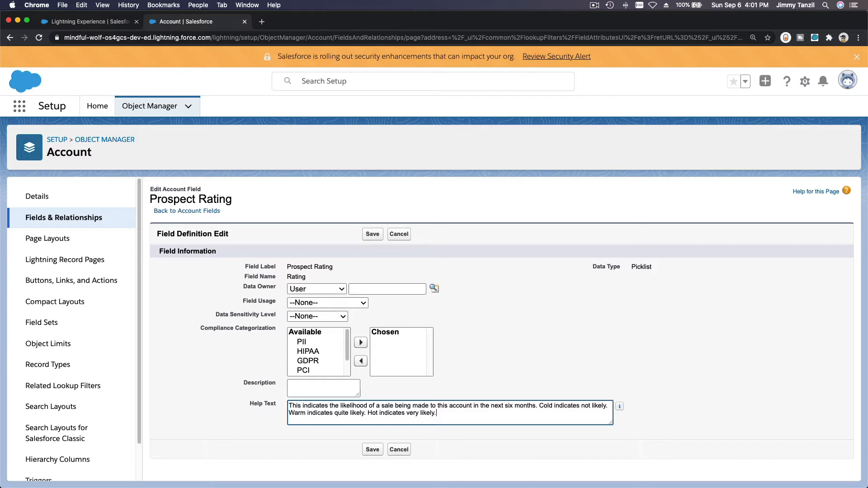
mouse_move(323, 437)
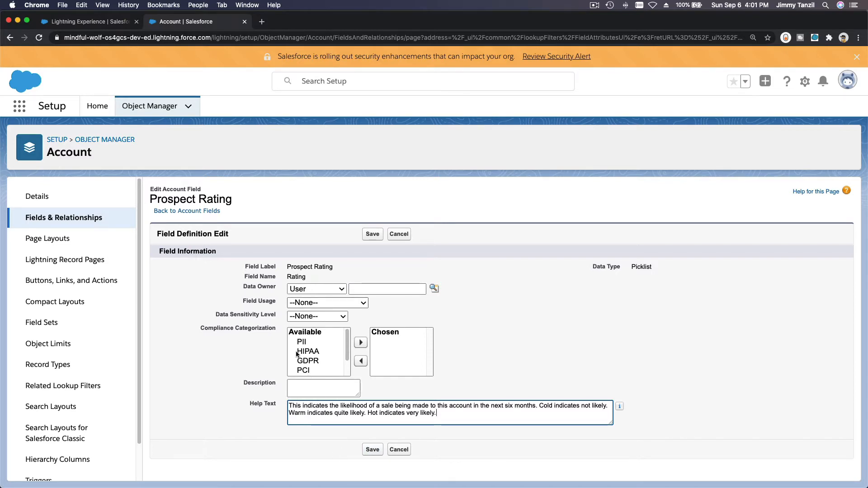
click(372, 234)
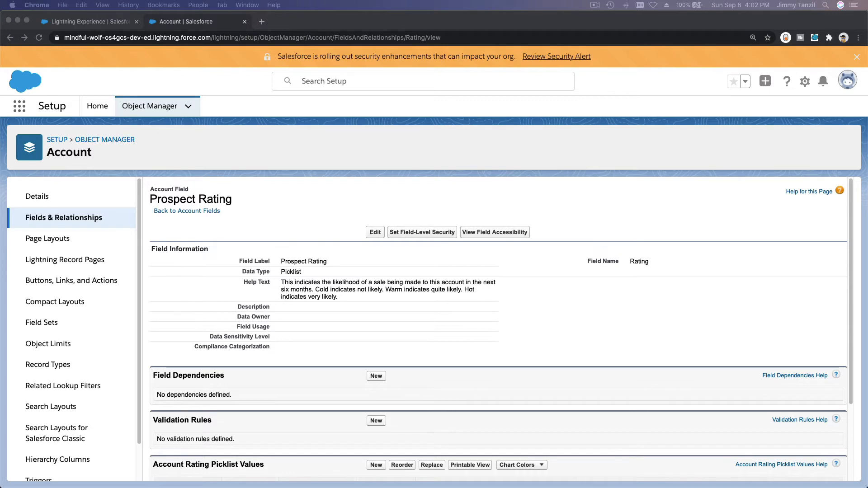
Step: Add 'Not Known' as a new value in the Prospect Rating picklist
scroll(down, 3)
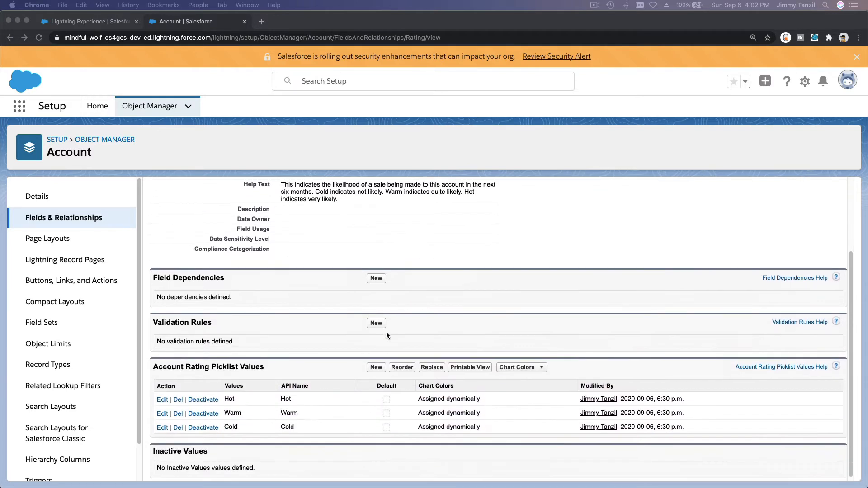
scroll(down, 3)
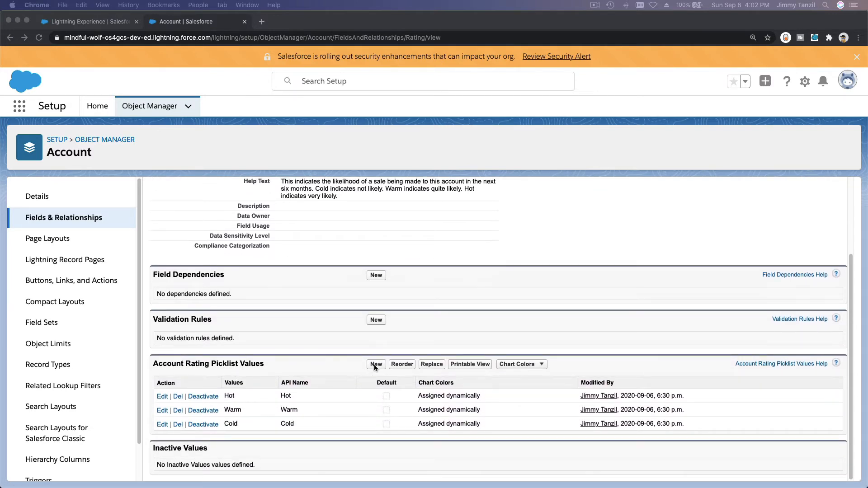
click(376, 364)
text(Not Known)
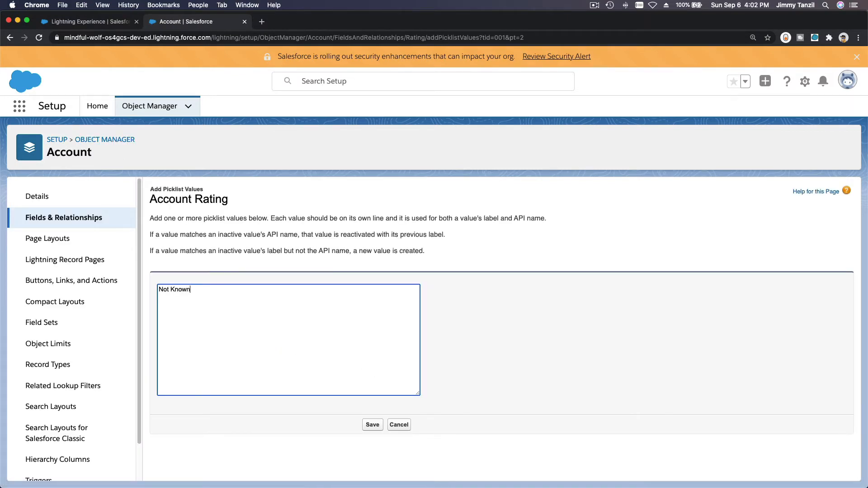
mouse_move(378, 418)
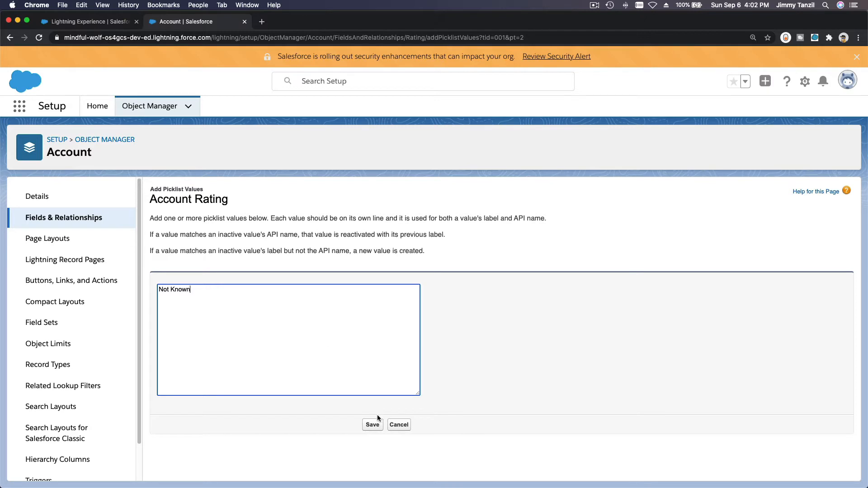
click(372, 424)
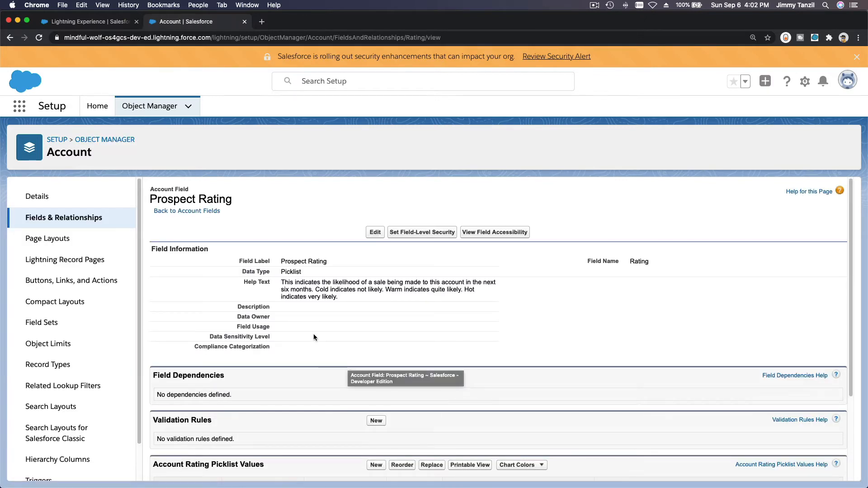
mouse_move(333, 341)
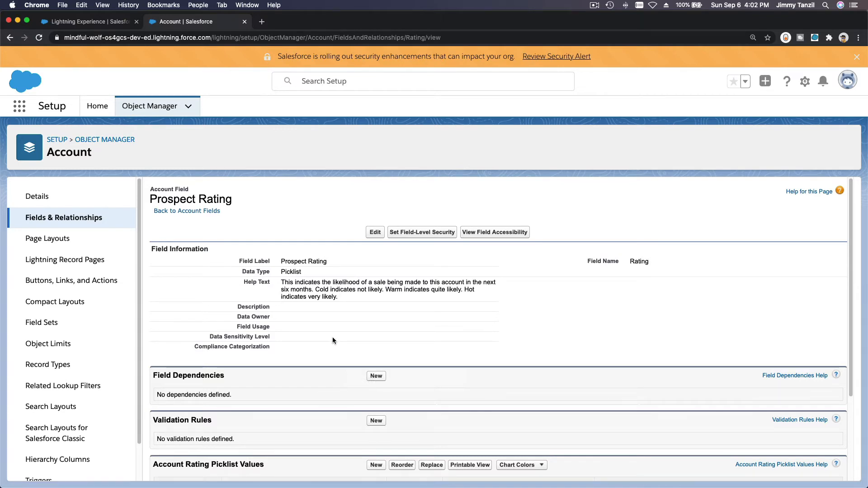
mouse_move(422, 232)
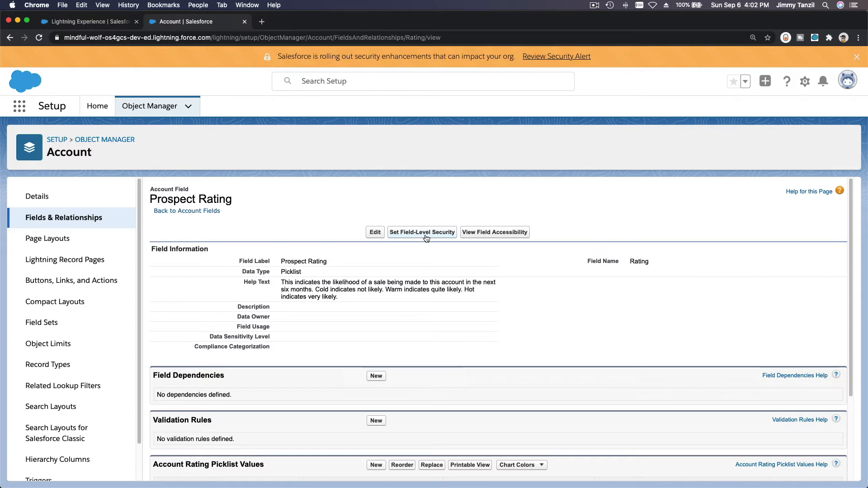
mouse_move(422, 232)
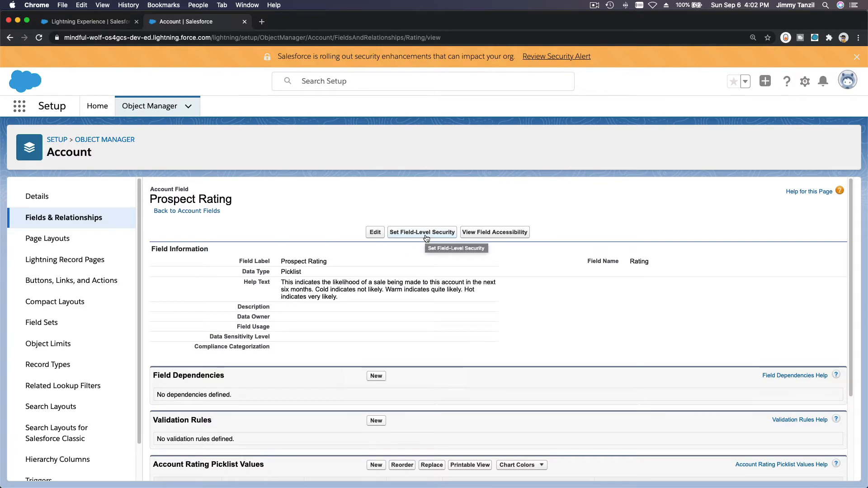
Step: Save Prospect Rating field-level security as read-only for all profiles but Sales User
click(375, 232)
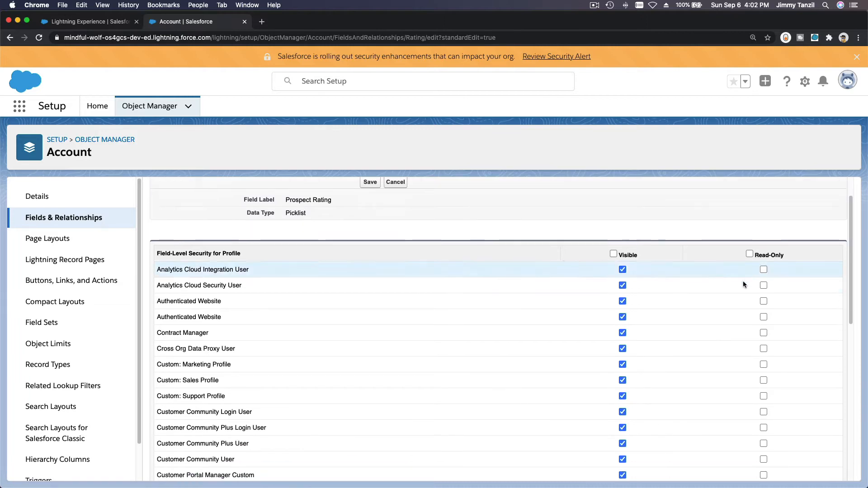
click(750, 254)
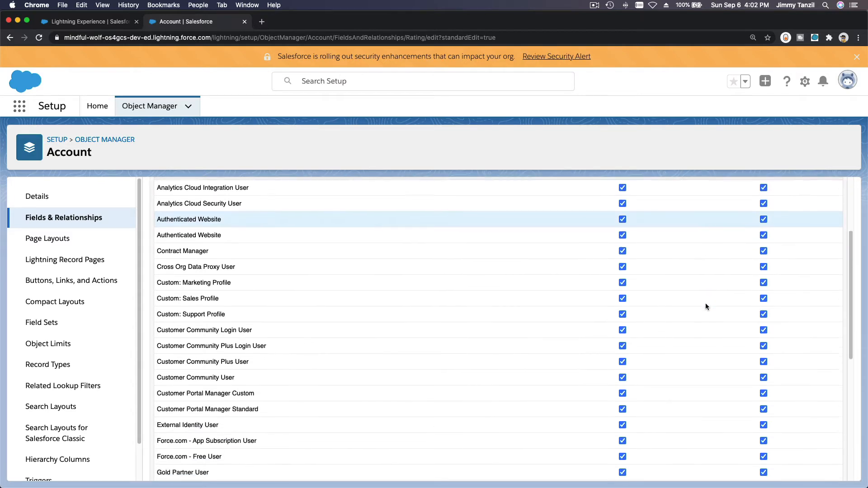
scroll(down, 3)
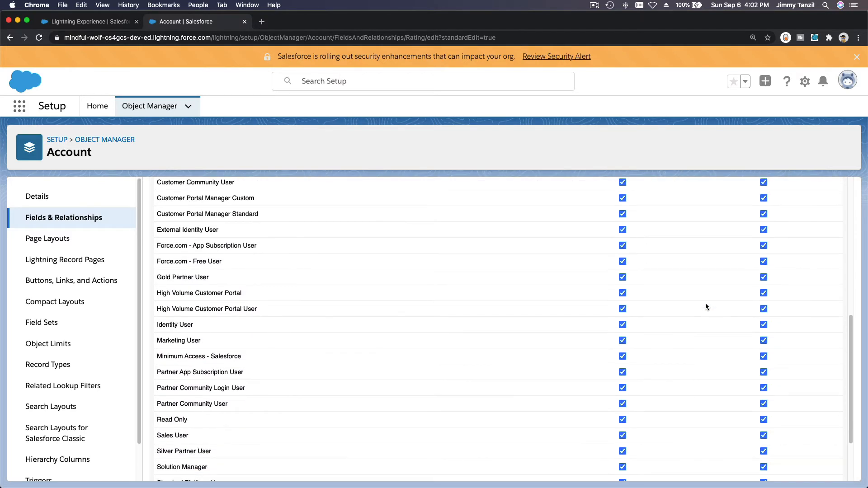
scroll(down, 3)
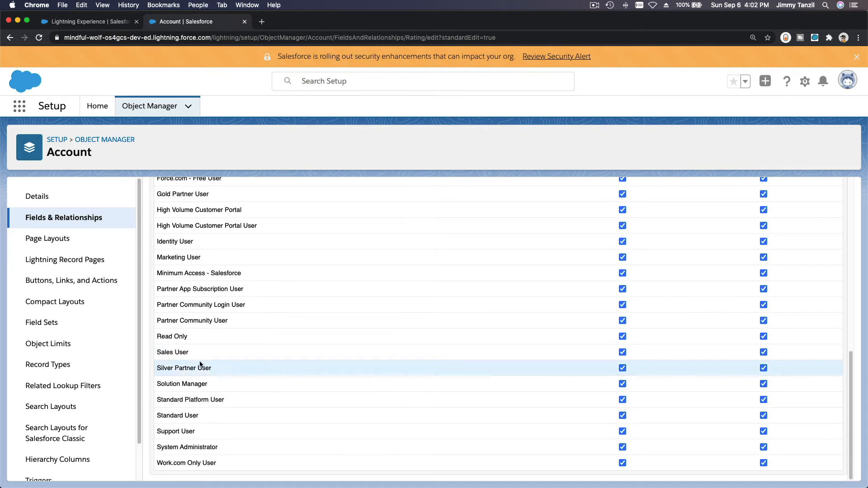
mouse_move(780, 358)
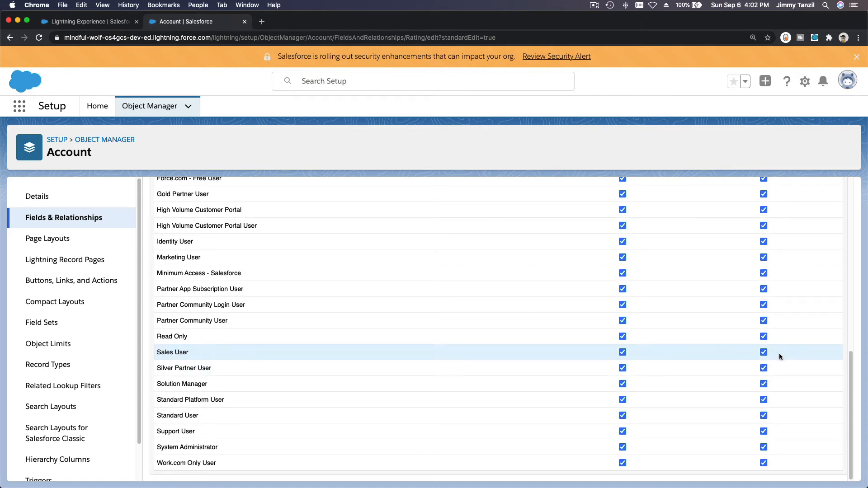
click(763, 353)
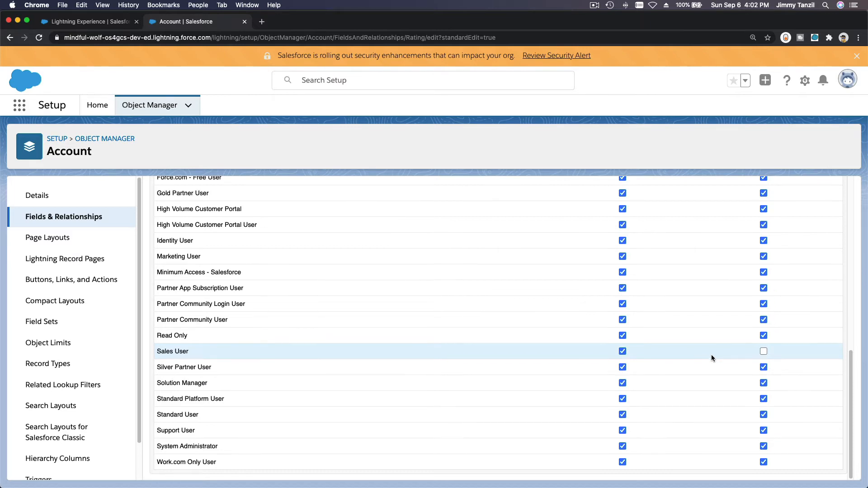
scroll(up, 3)
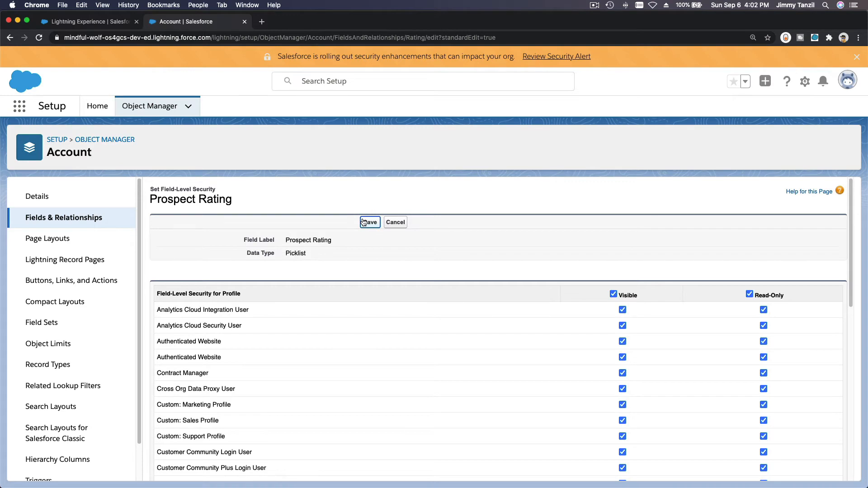
click(369, 222)
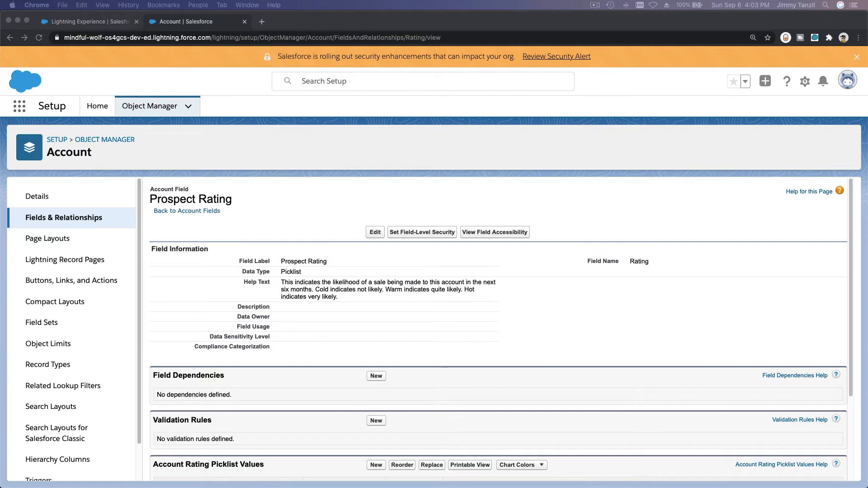
mouse_move(262, 188)
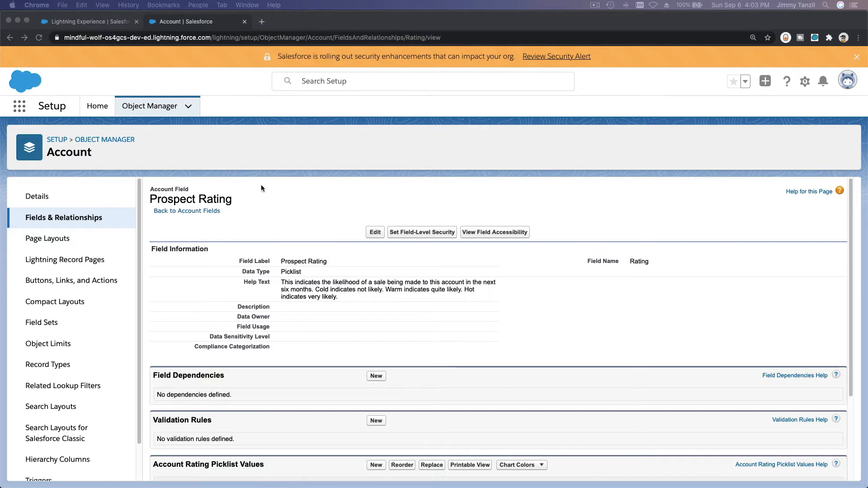
mouse_move(163, 233)
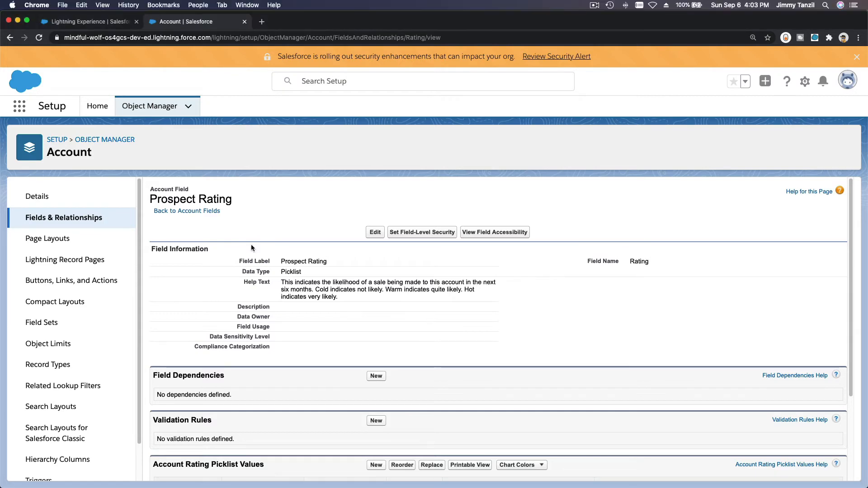
Step: From Account Fields, start a new custom field with the Checkbox data type
click(187, 211)
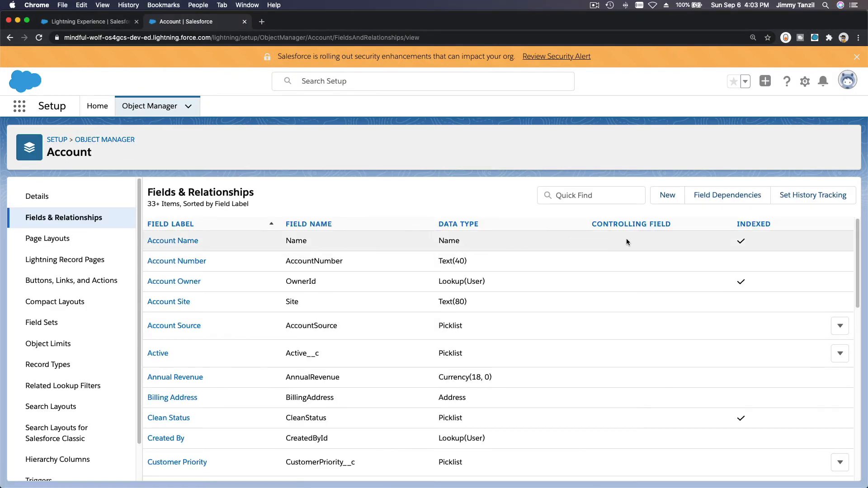
click(667, 195)
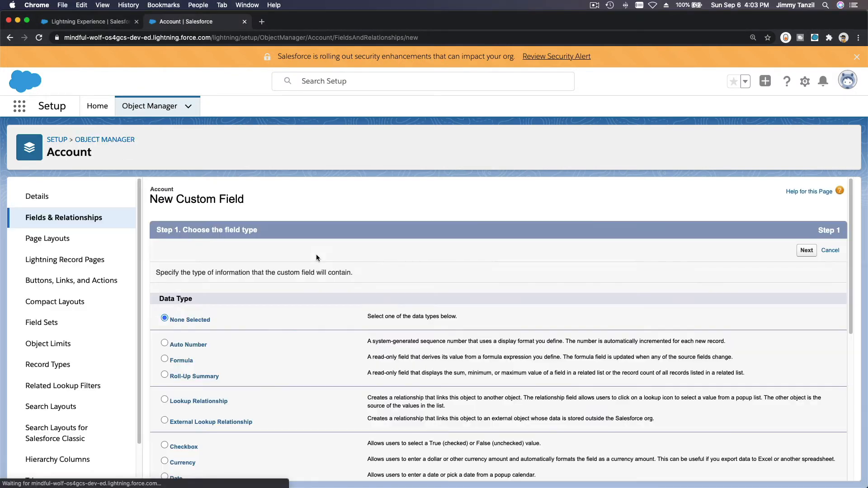
scroll(down, 3)
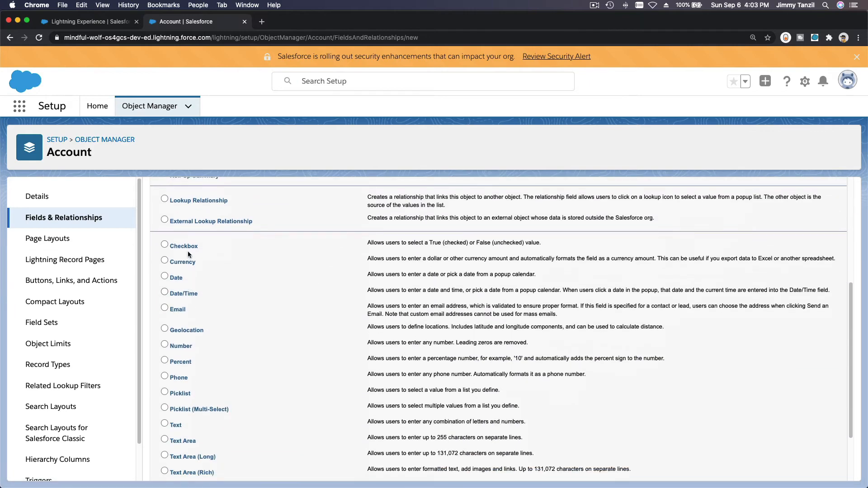
scroll(down, 3)
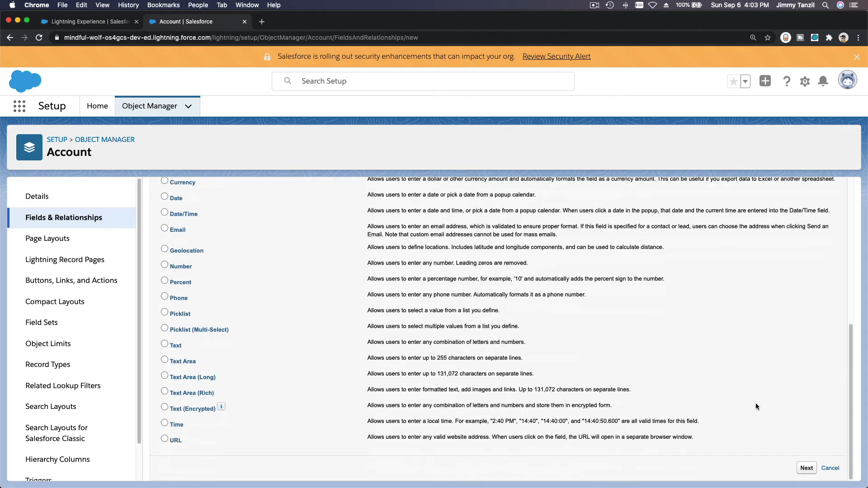
click(806, 468)
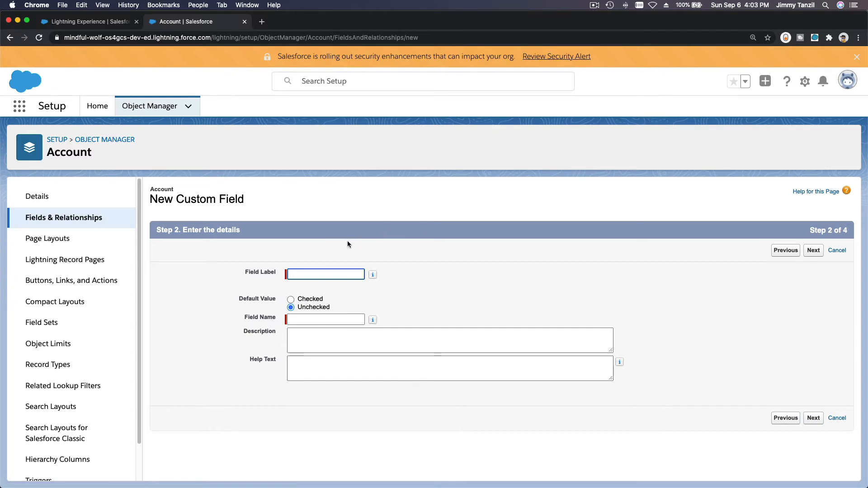
Step: Label the checkbox 'Has Support Plan' and add its sales-to-support description and help text
text(Has Support Plan)
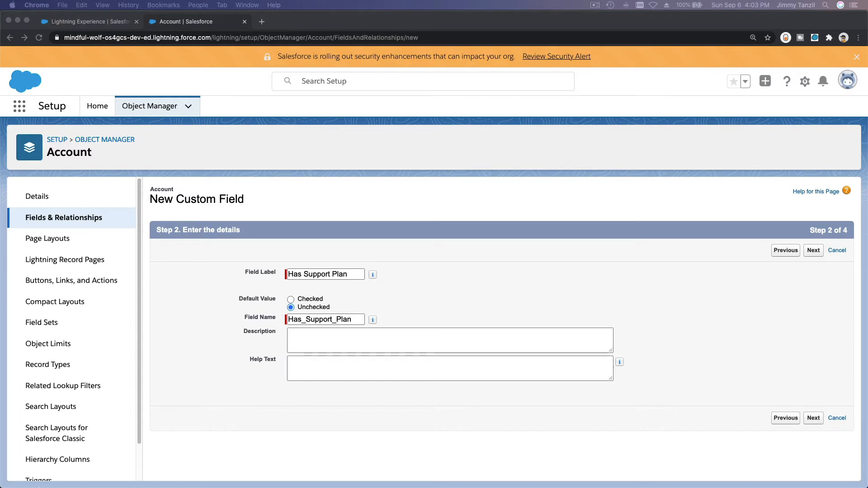
text(Sales users use this field to indicate to Support which customers have support plans.)
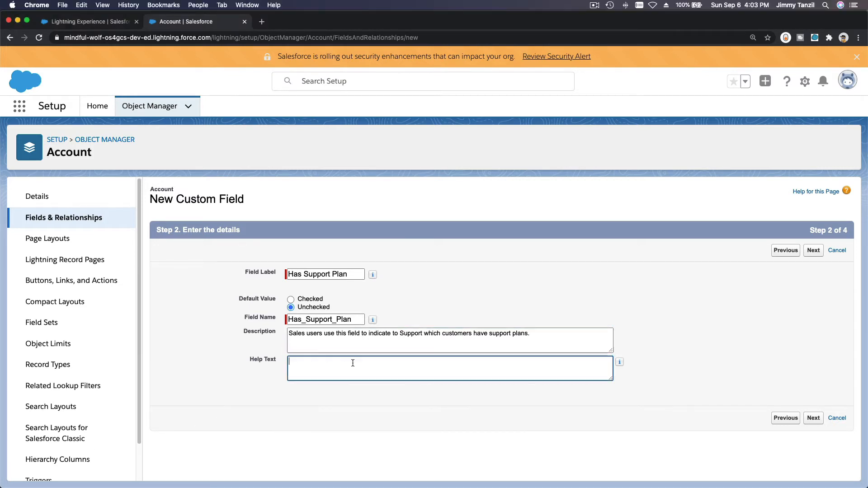
text(Does this customer have a current support plan? Check this box when you sell a support plan to this customer.)
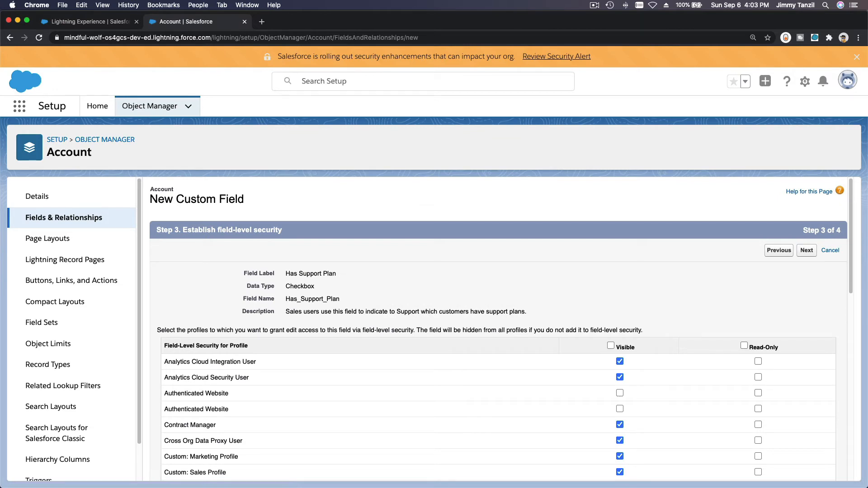
mouse_move(242, 316)
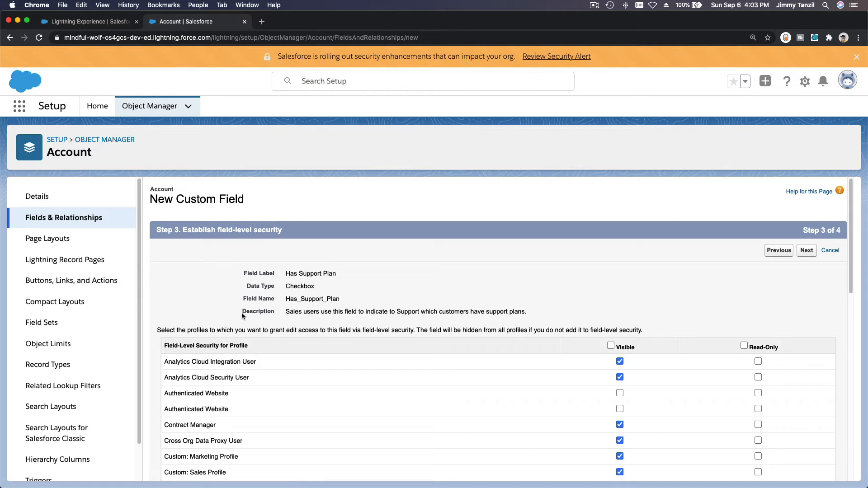
mouse_move(745, 346)
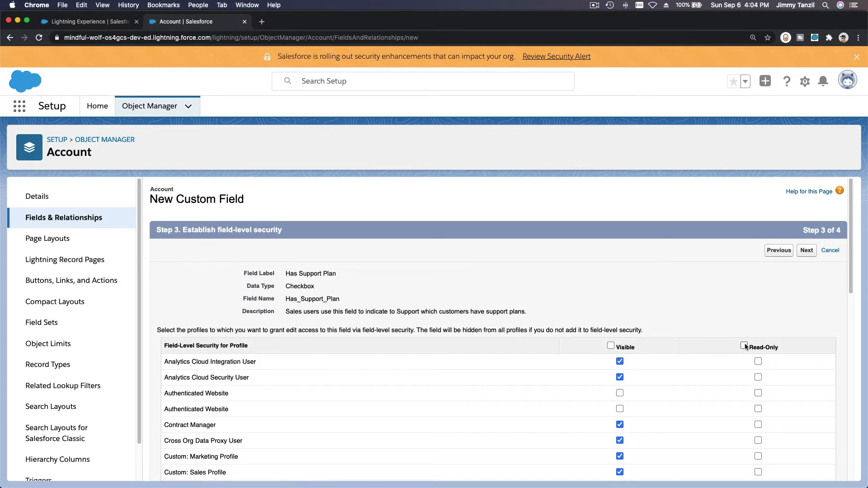
Step: Make Has Support Plan visible to all profiles, read-only except for Sales User
click(745, 346)
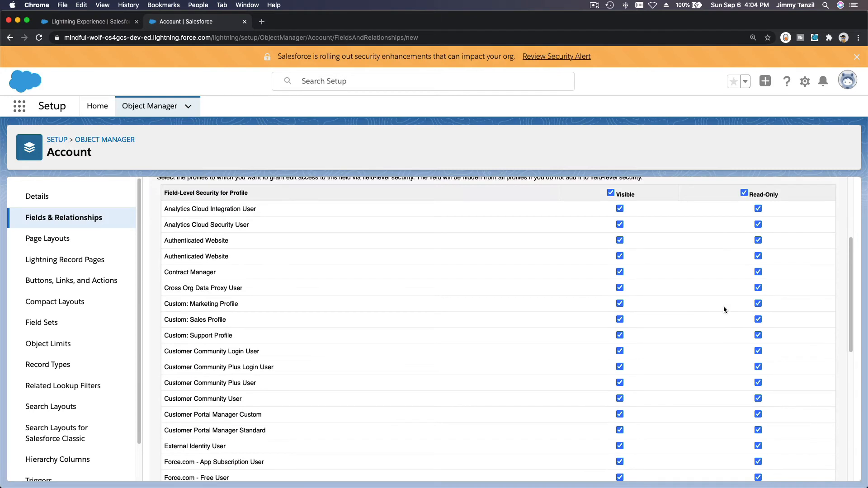
scroll(down, 3)
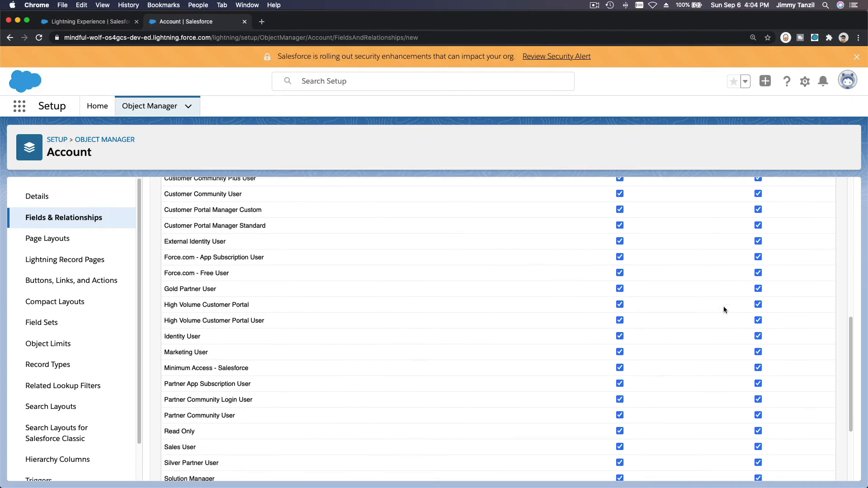
scroll(down, 3)
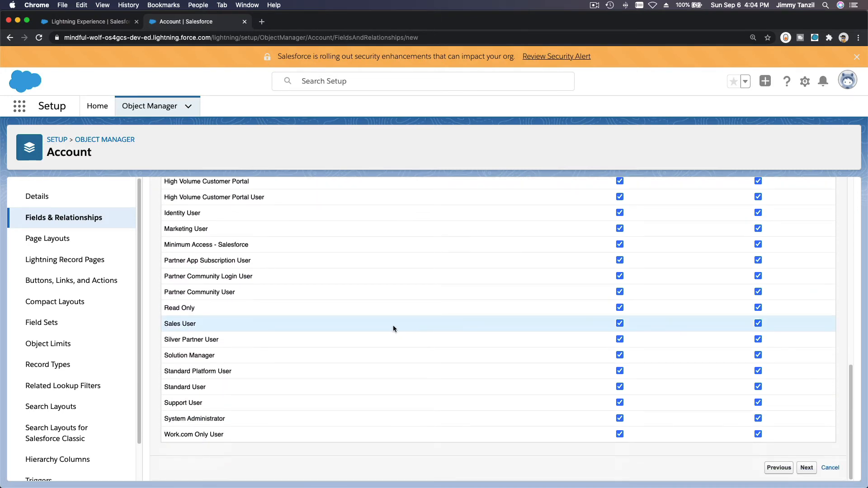
click(620, 323)
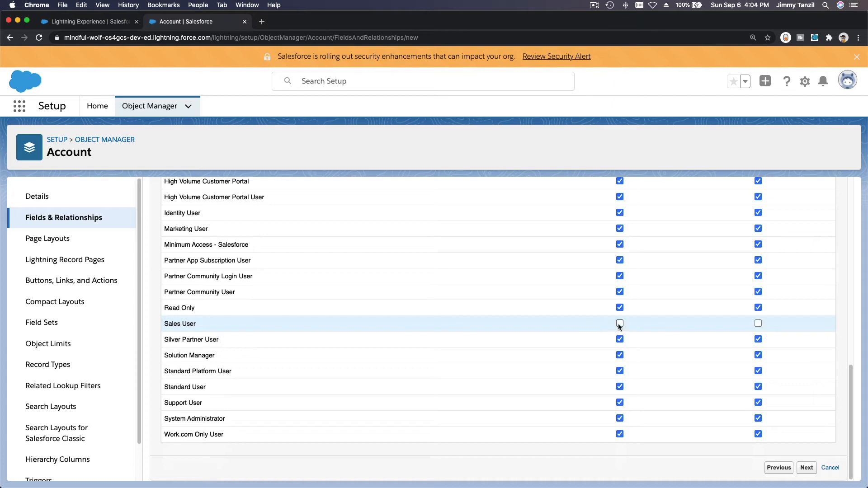
click(620, 324)
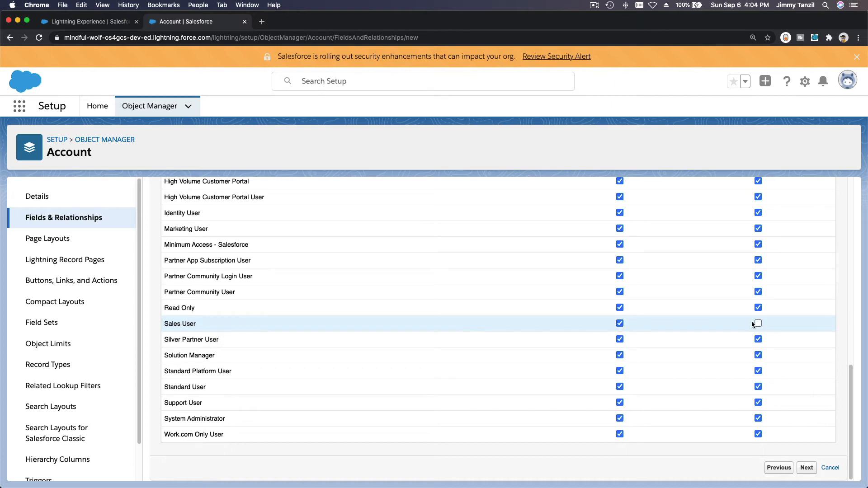
click(758, 324)
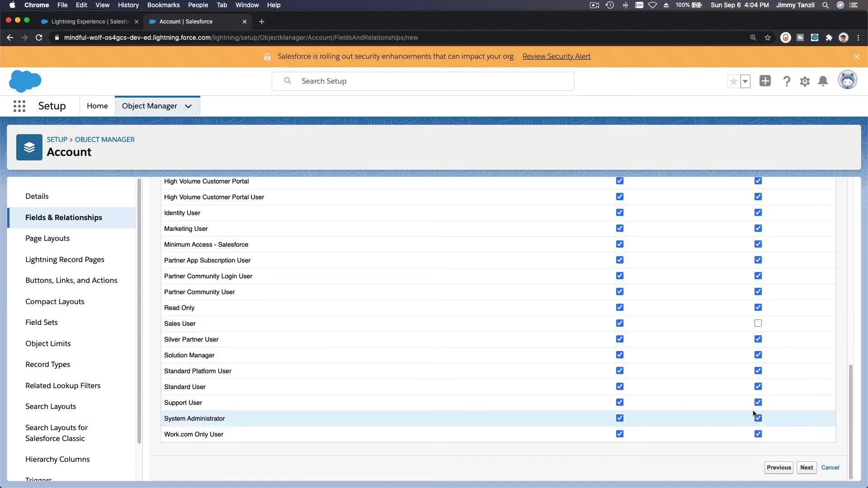
click(759, 403)
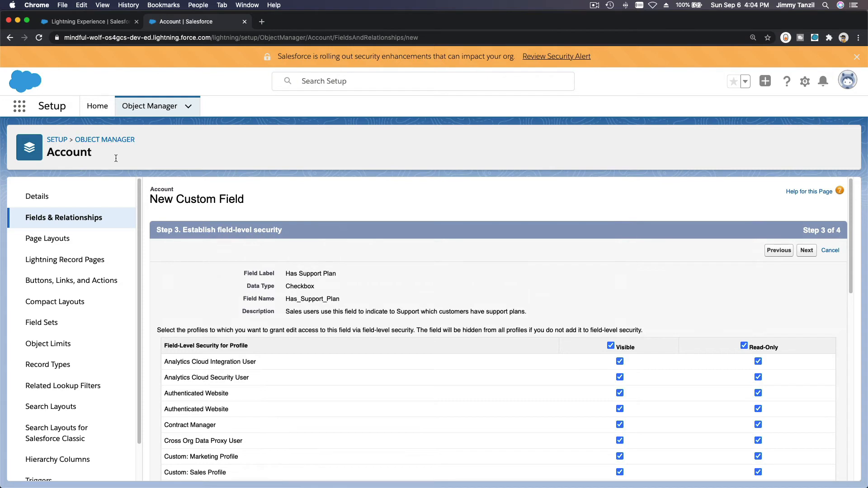
mouse_move(335, 287)
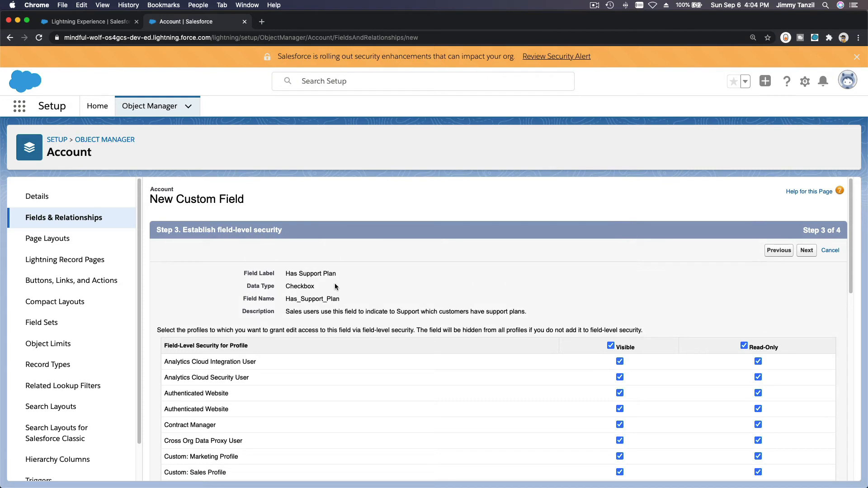
mouse_move(396, 274)
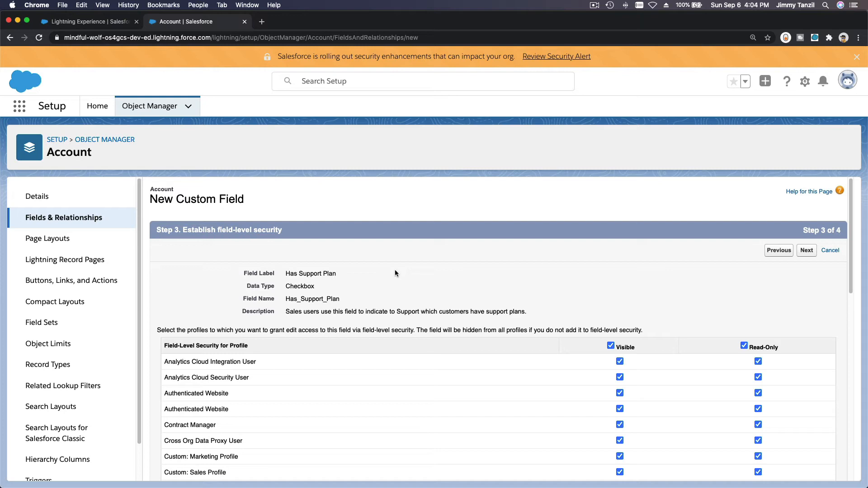
mouse_move(626, 305)
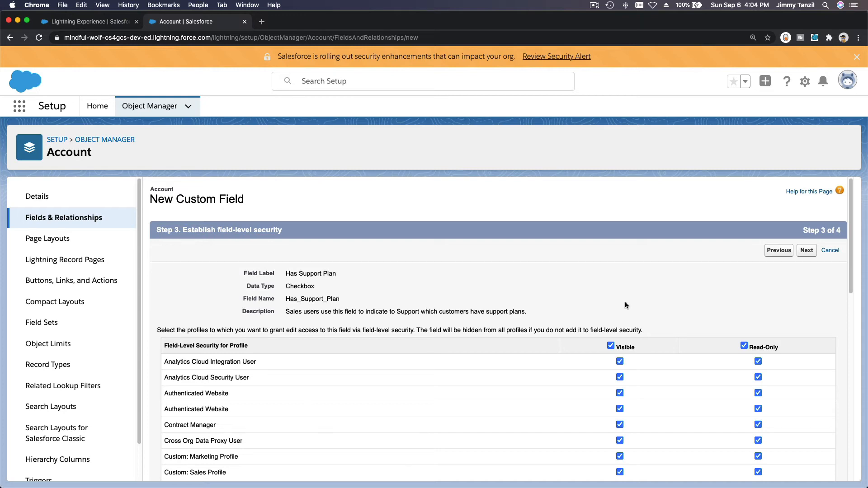
click(807, 249)
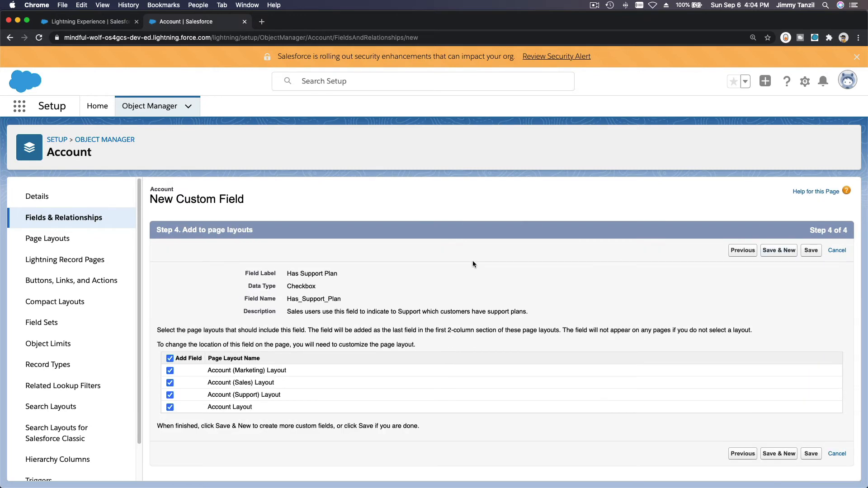
mouse_move(757, 328)
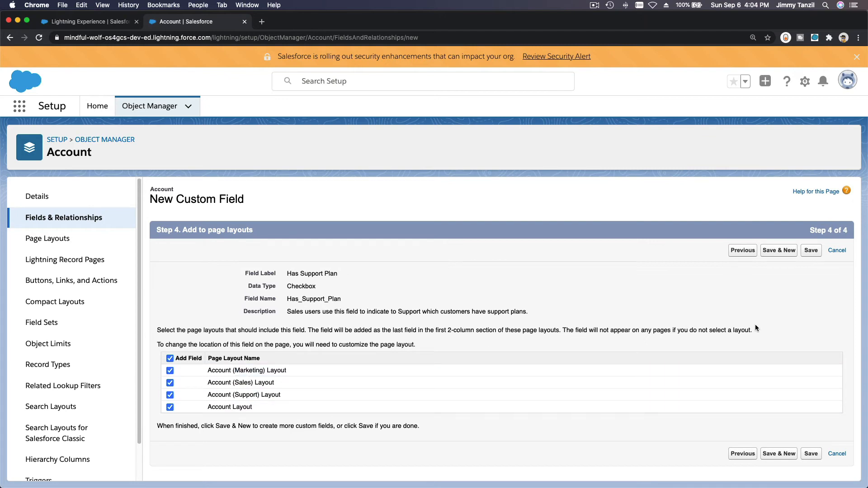
mouse_move(791, 260)
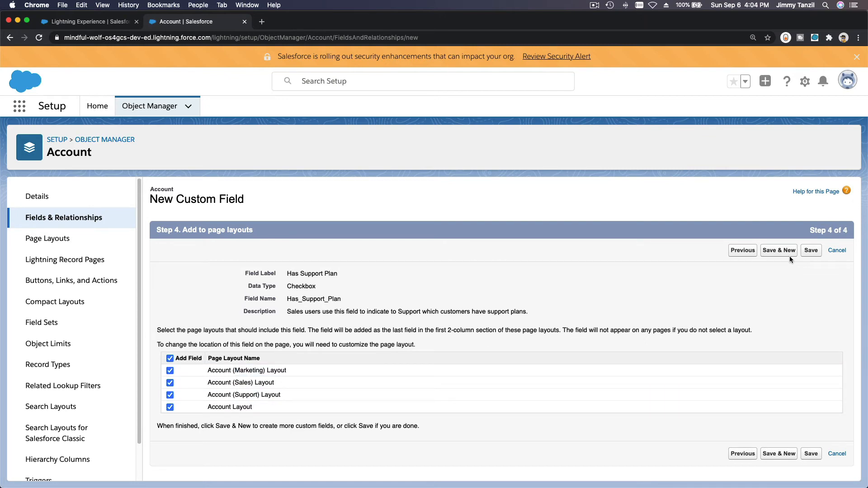
Step: Save Has Support Plan on all four Account layouts and start another custom field
click(811, 249)
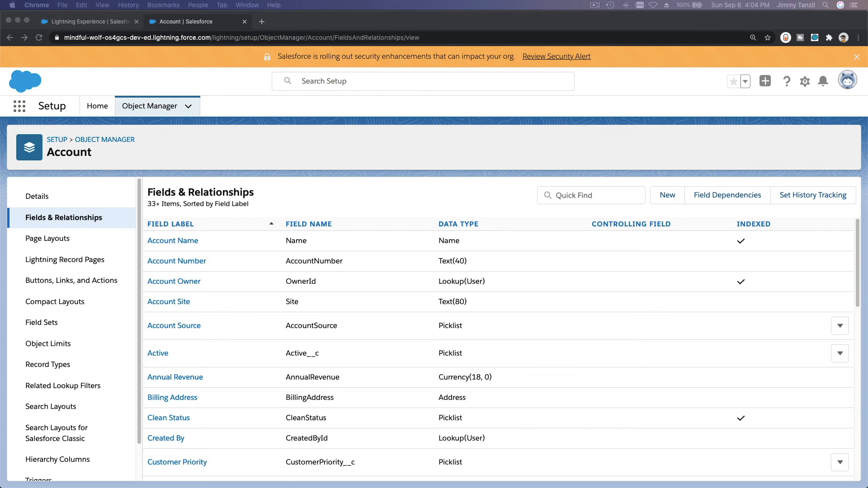
click(666, 195)
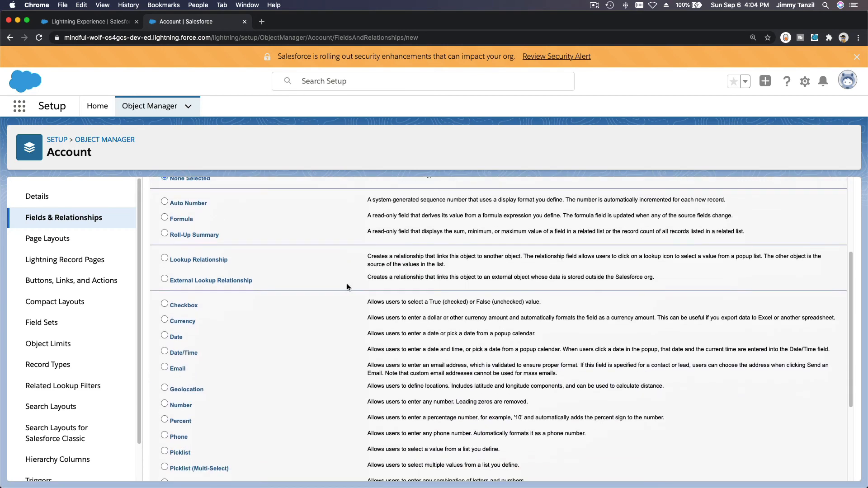
Step: Create Date field 'Support Expiration Date' with its expiration description and renewal help text
click(165, 336)
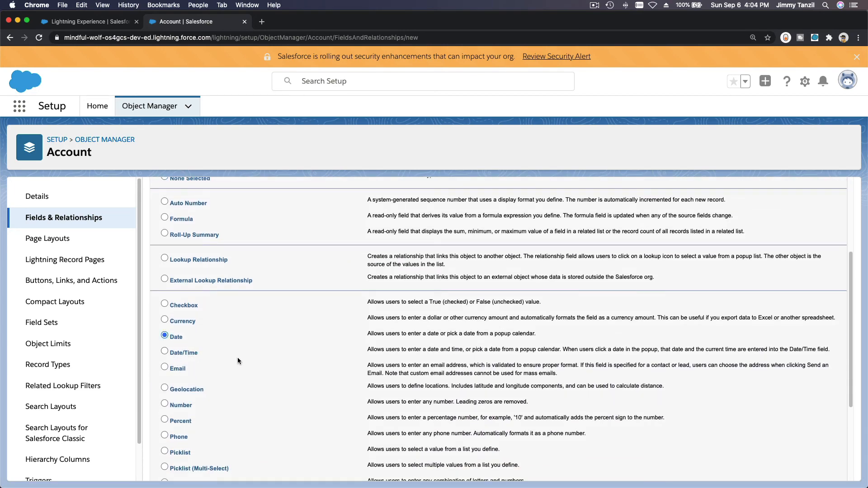
scroll(down, 3)
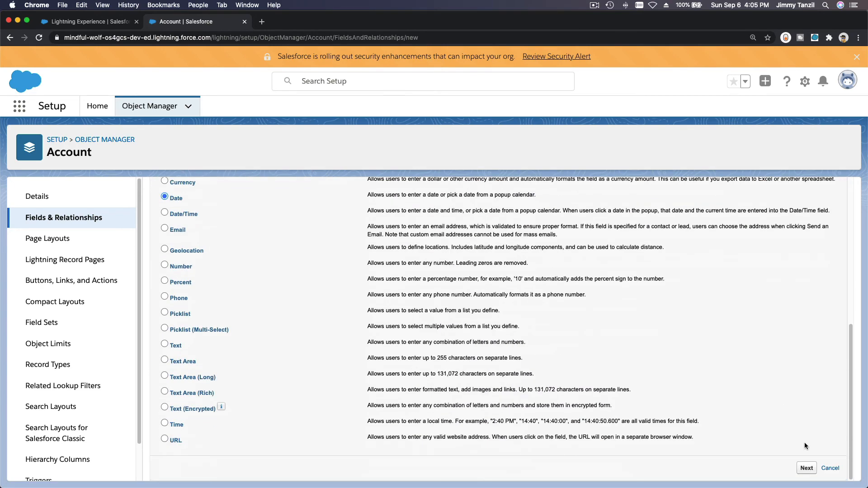
click(806, 468)
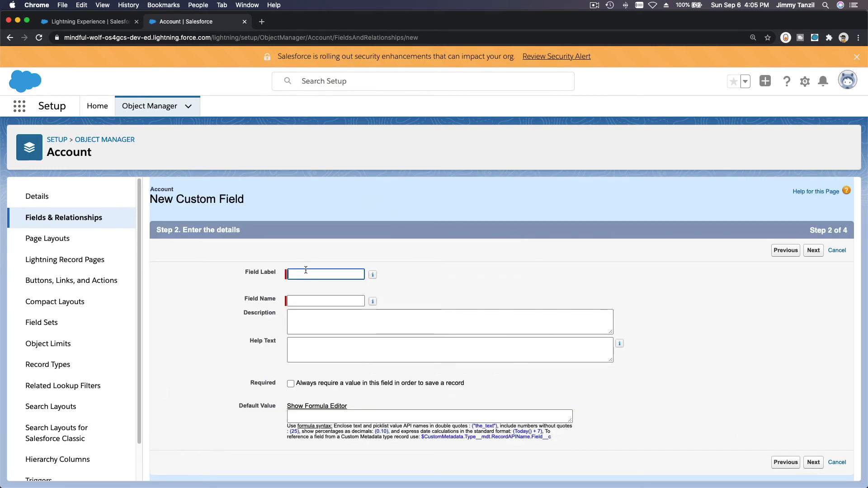
text(Support Expiration Date)
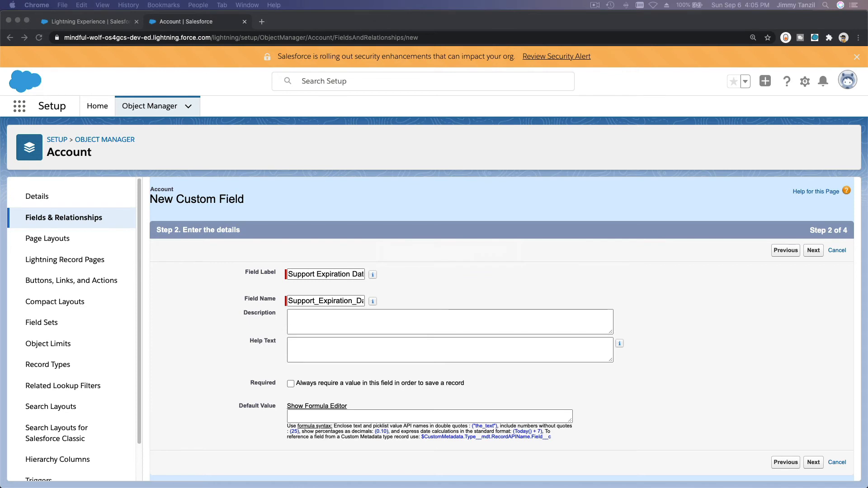
mouse_move(418, 328)
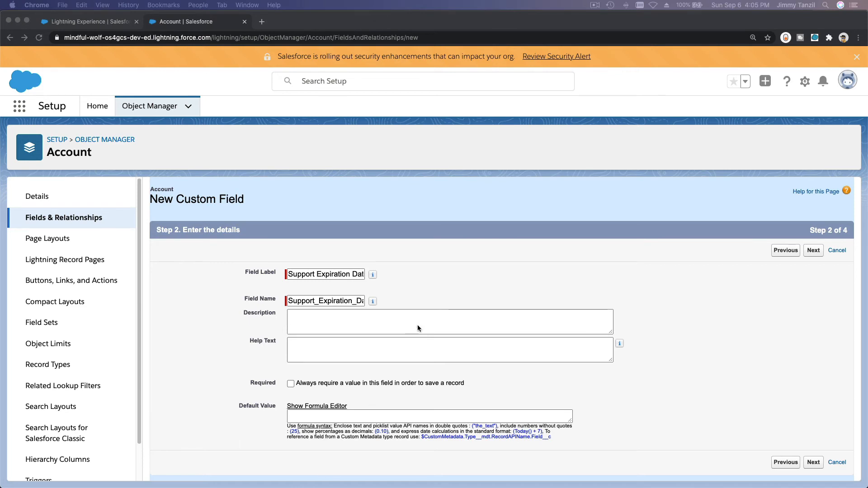
text(Expiration date of current support plan)
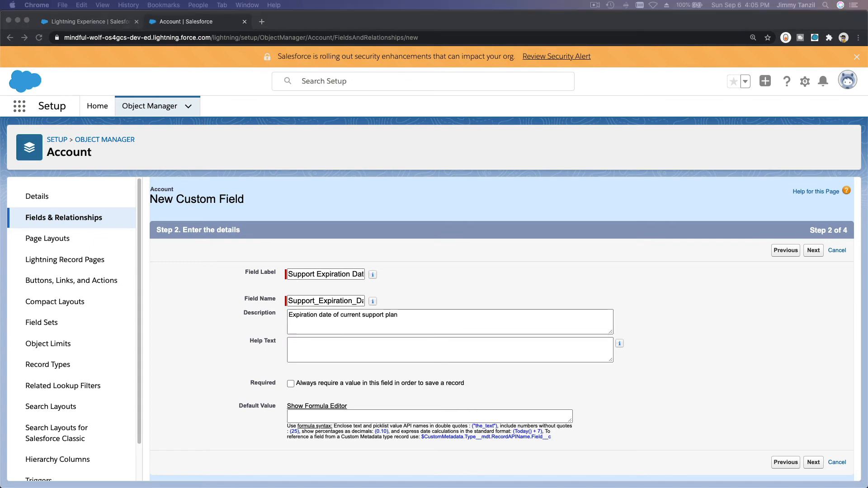
text(When is the current support plan due for renewal?)
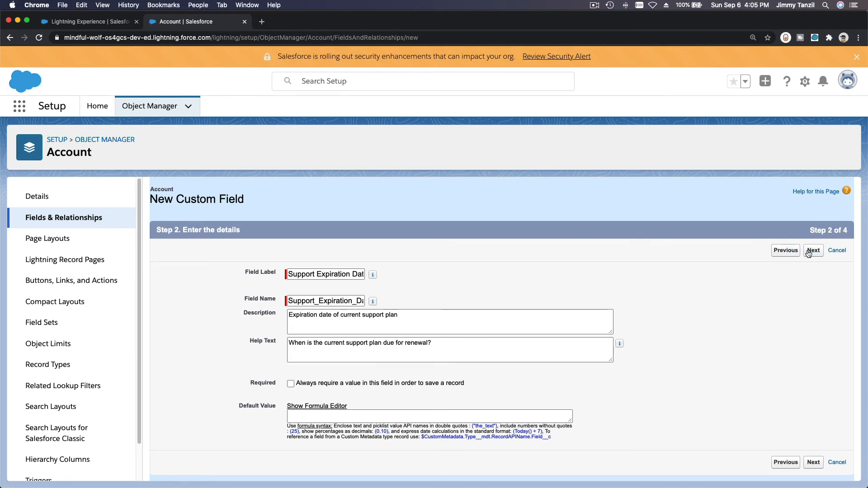
click(813, 250)
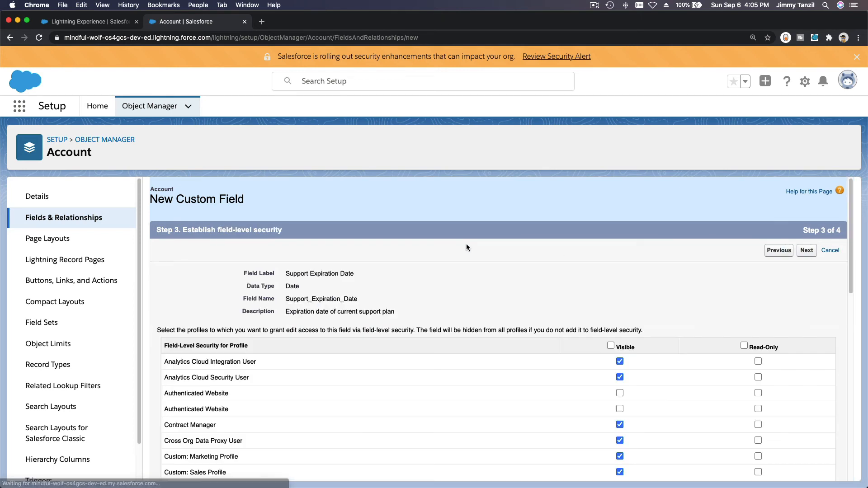
Step: Make Support Expiration Date editable only by Sales and Support Users, saved on all layouts
click(745, 345)
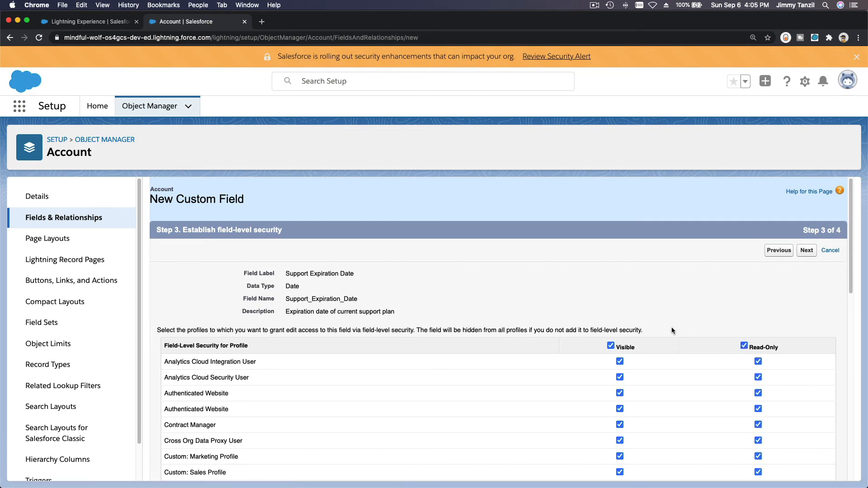
scroll(down, 3)
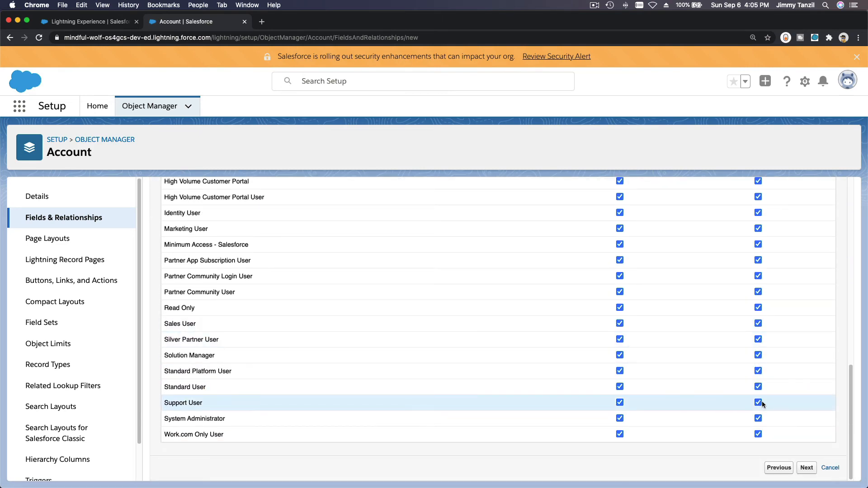
click(758, 403)
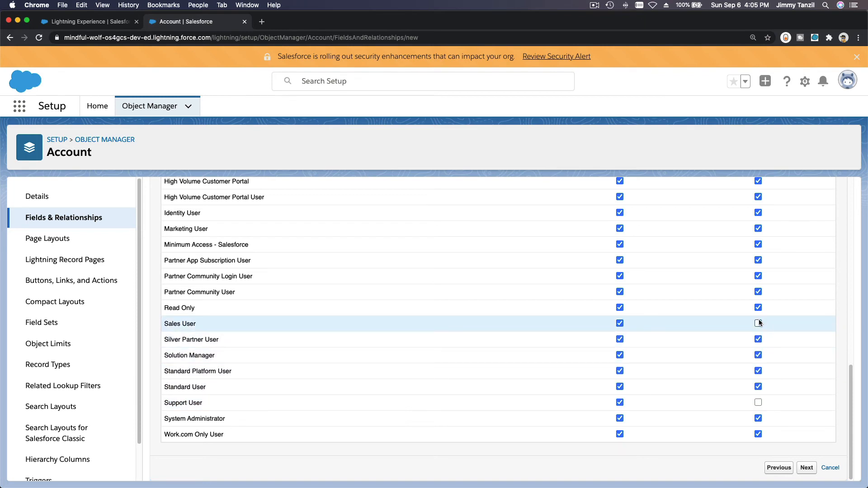
click(806, 468)
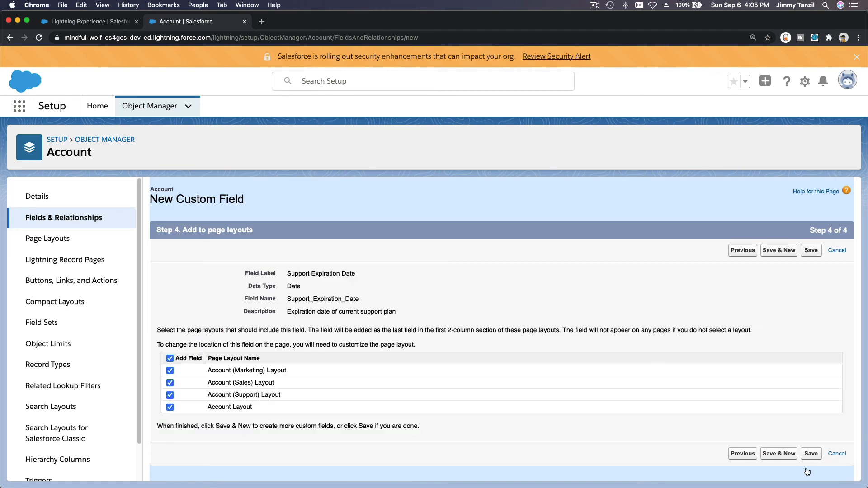
mouse_move(347, 372)
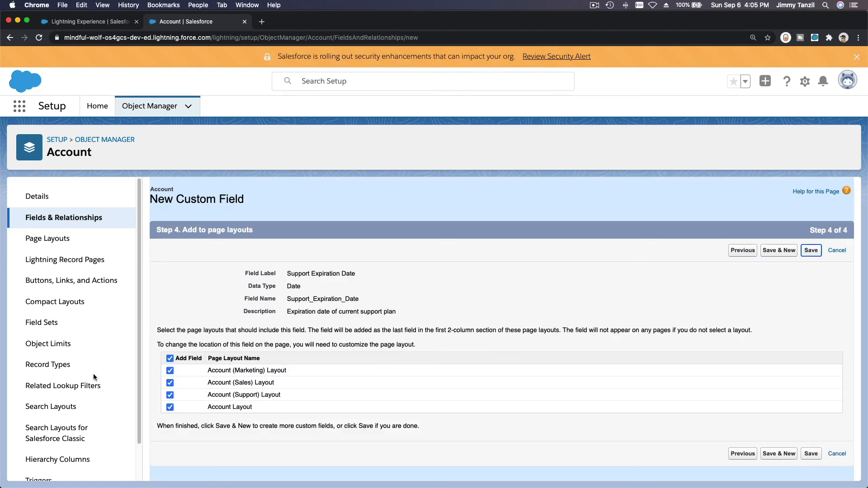
click(811, 250)
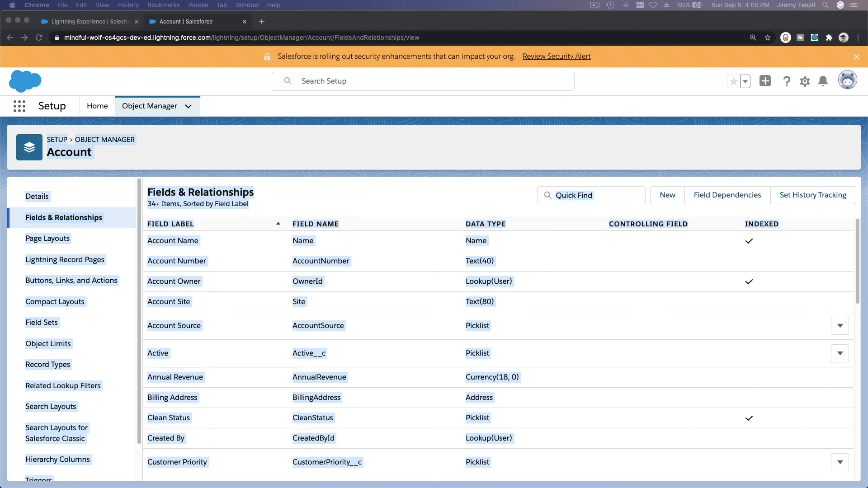
mouse_move(266, 175)
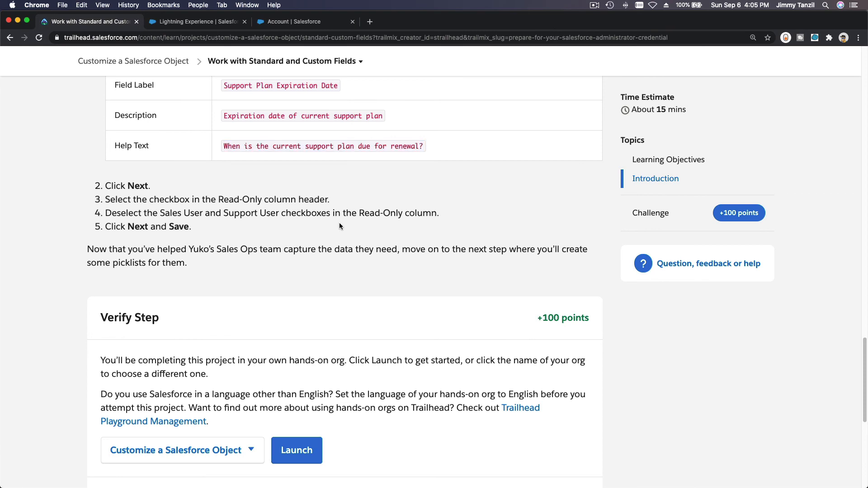
Step: Verify the Work with Standard and Custom Fields step and close the project steps list
scroll(down, 3)
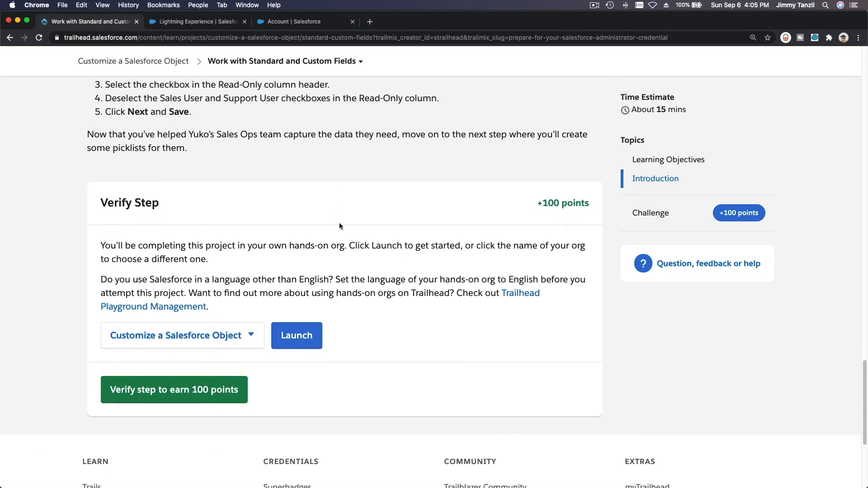
mouse_move(340, 169)
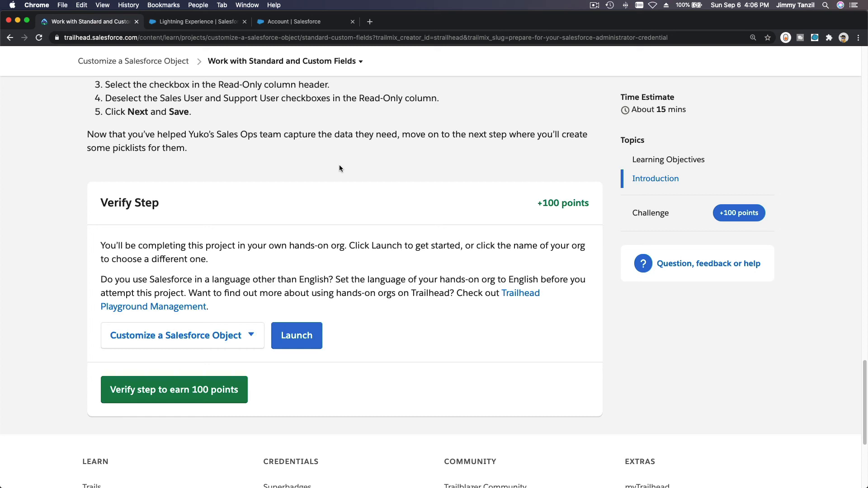
scroll(up, 3)
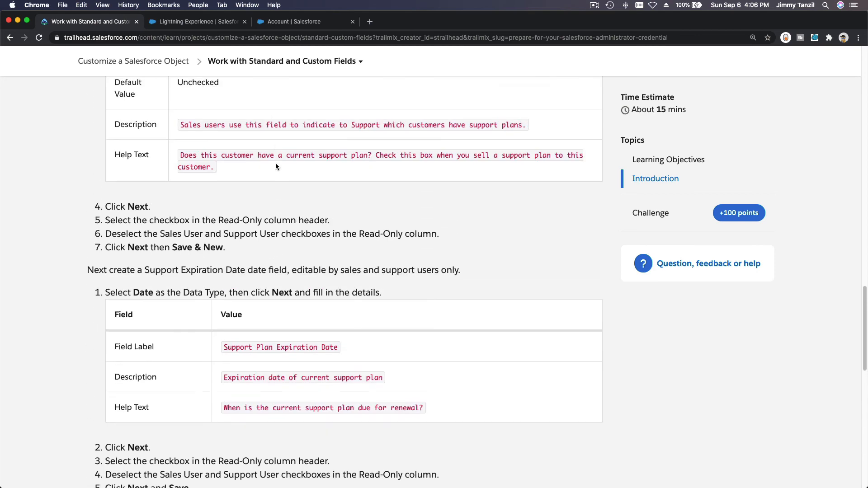
scroll(up, 3)
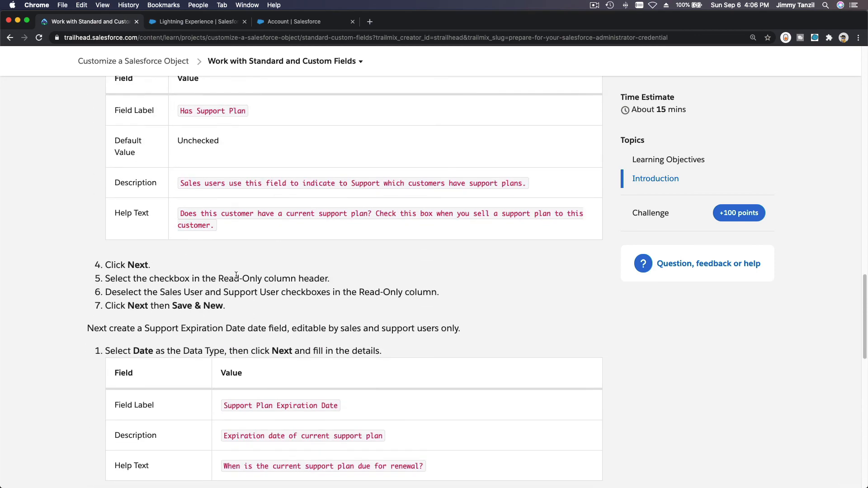
scroll(up, 3)
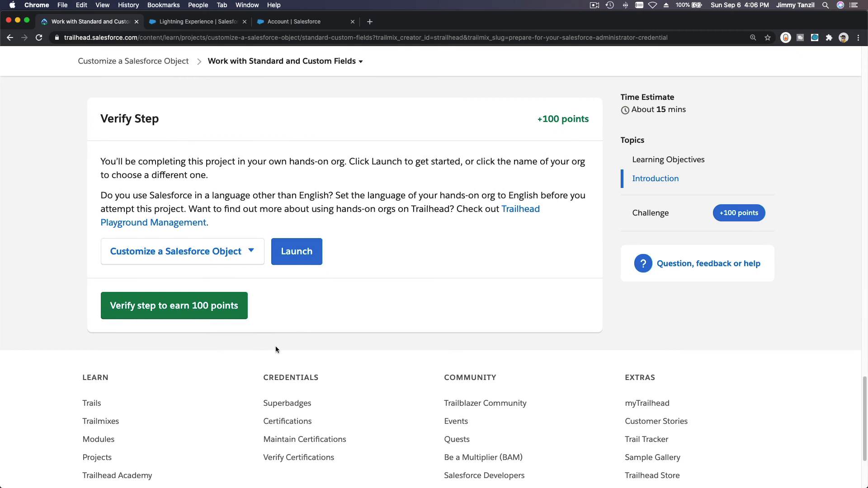
click(174, 305)
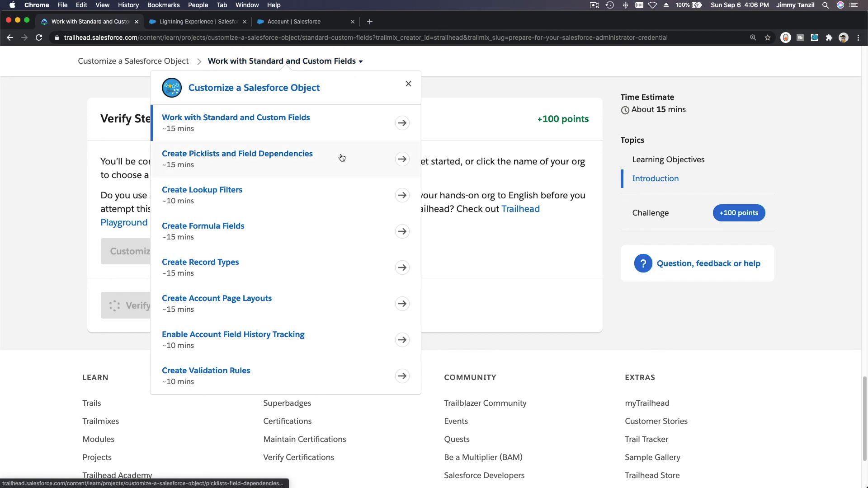
mouse_move(342, 157)
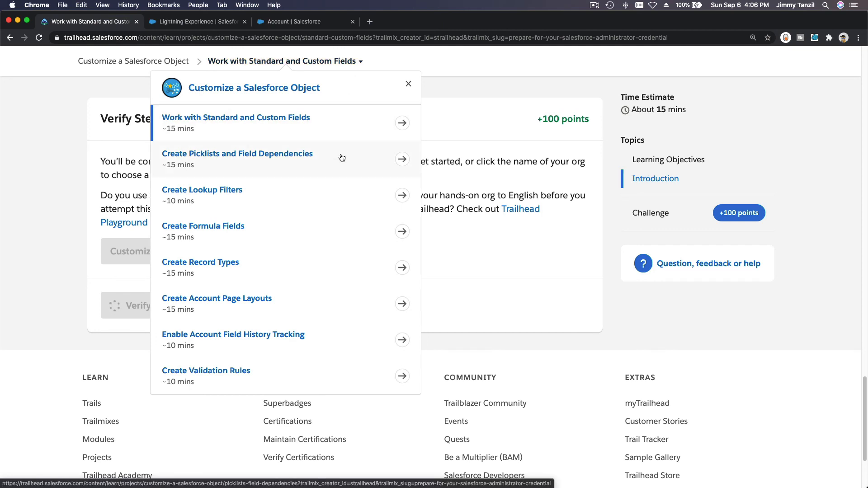
click(409, 83)
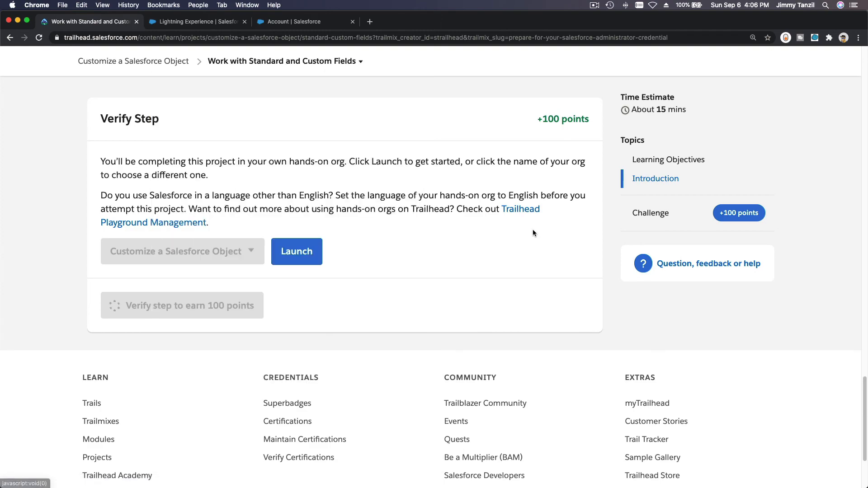
click(182, 306)
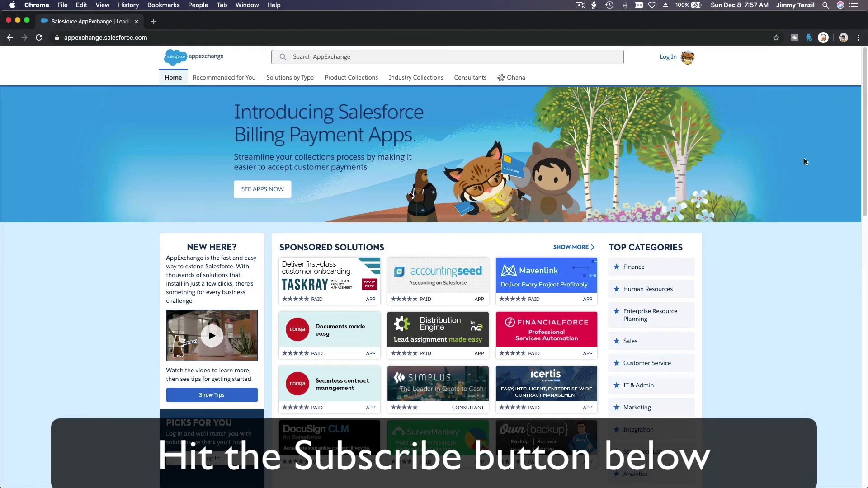
Step: Scroll the AppExchange home page past Commerce Cloud solutions and trending apps to Blaze Your Trail
scroll(down, 3)
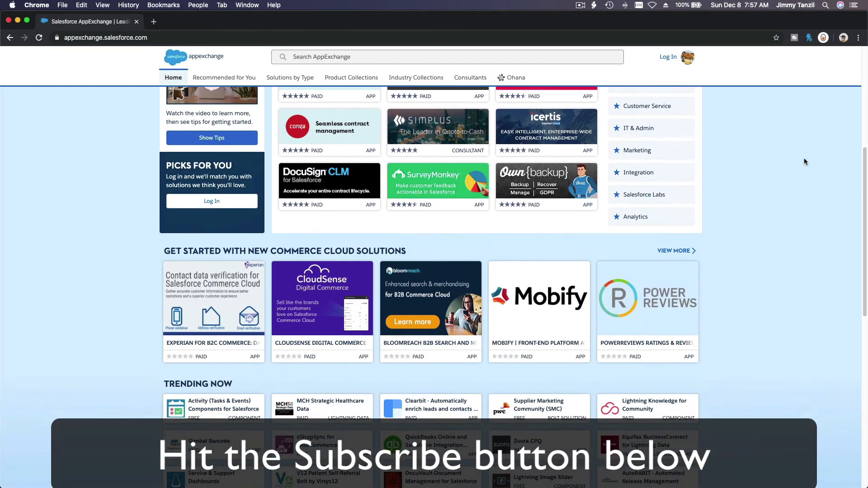
scroll(down, 3)
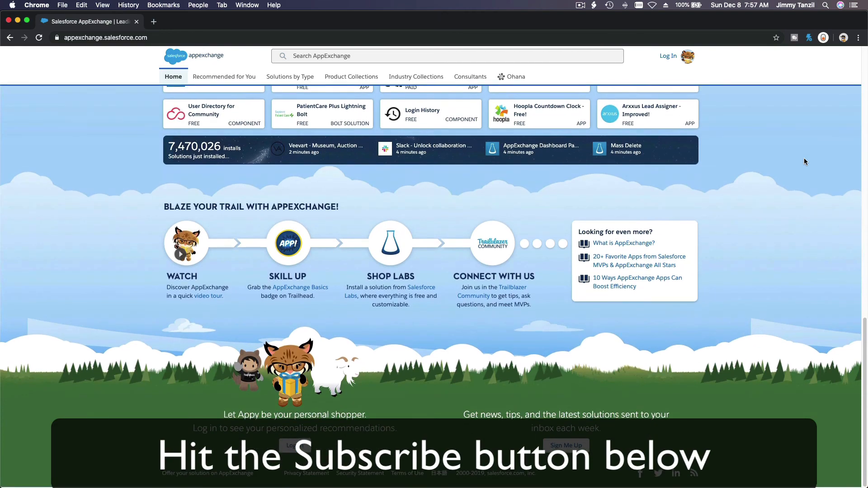